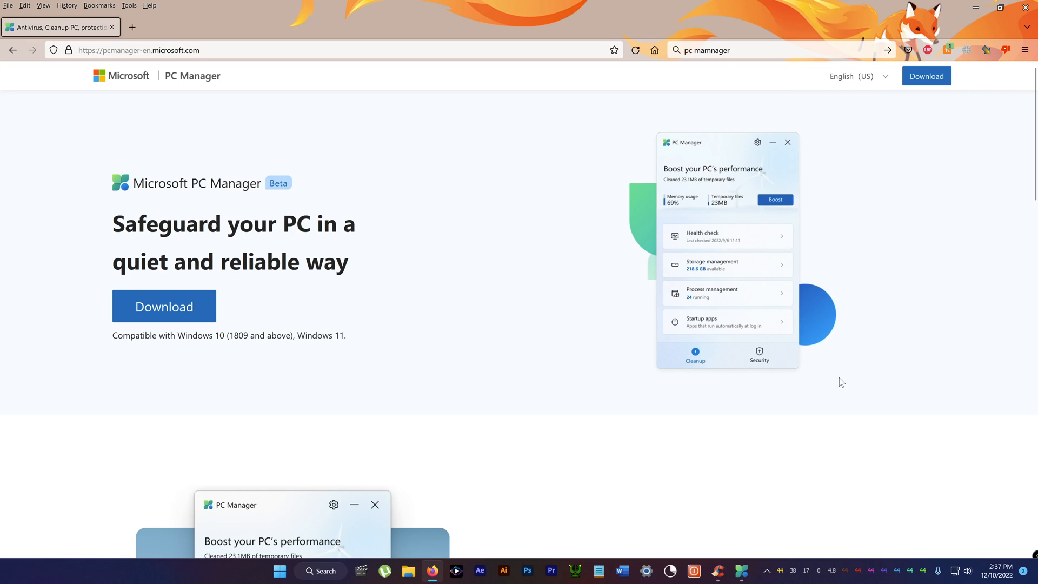
mouse_move(148, 82)
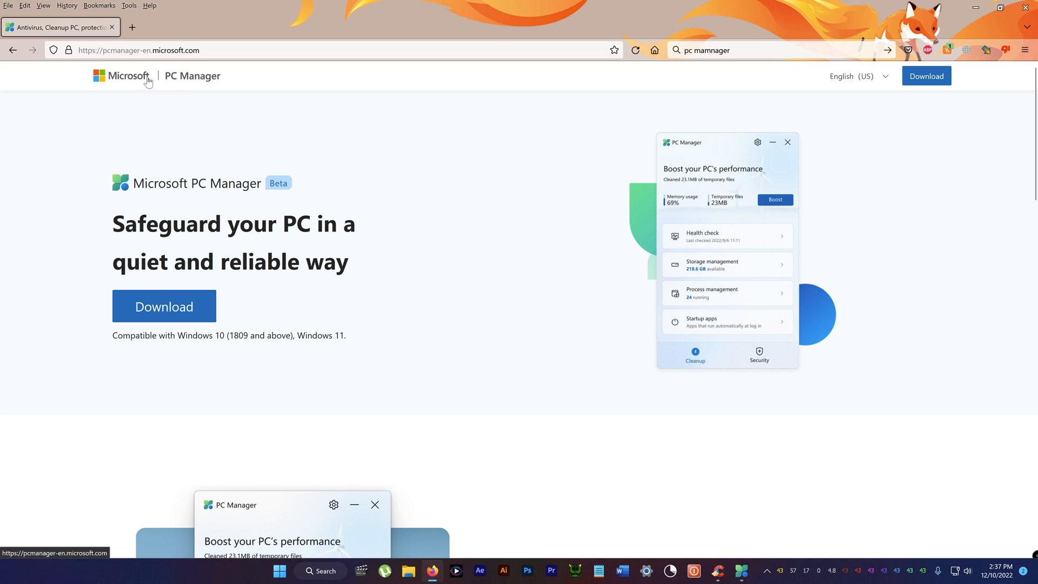
mouse_move(276, 192)
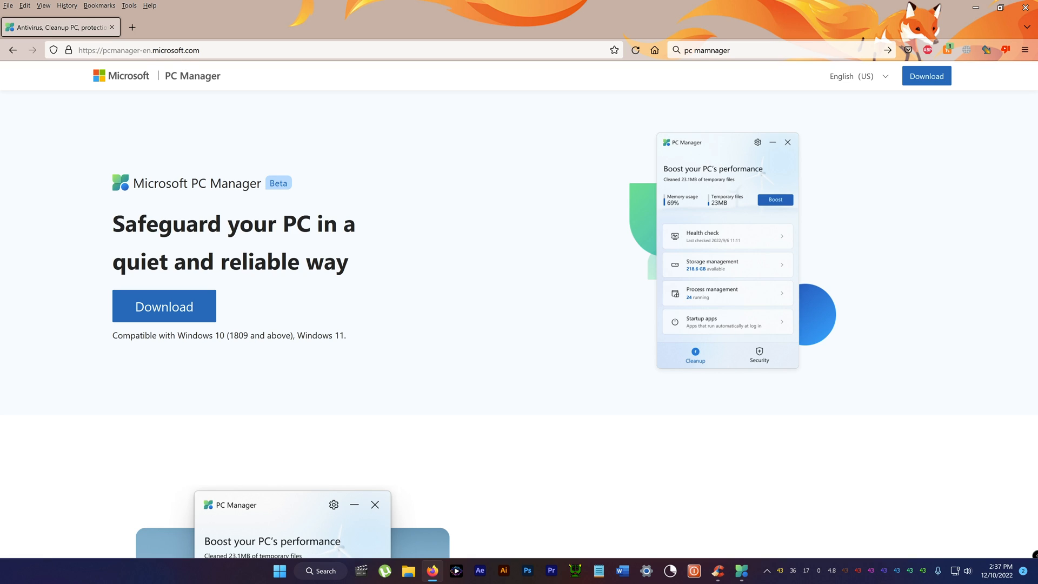
mouse_move(290, 225)
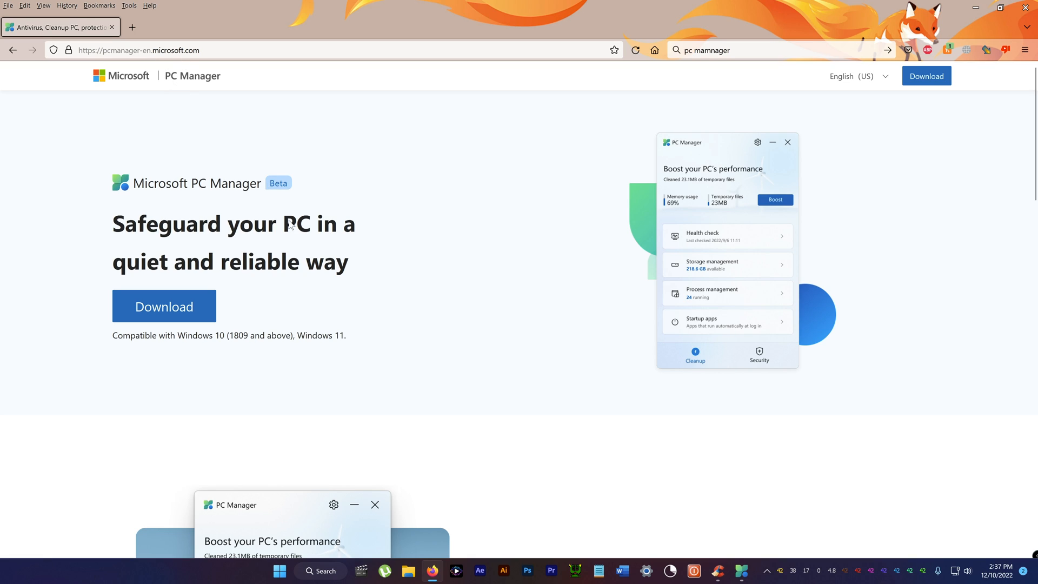
Step: Scroll through CCleaner's Registry cleaner page as it sits alone on the desktop
scroll("down", 3)
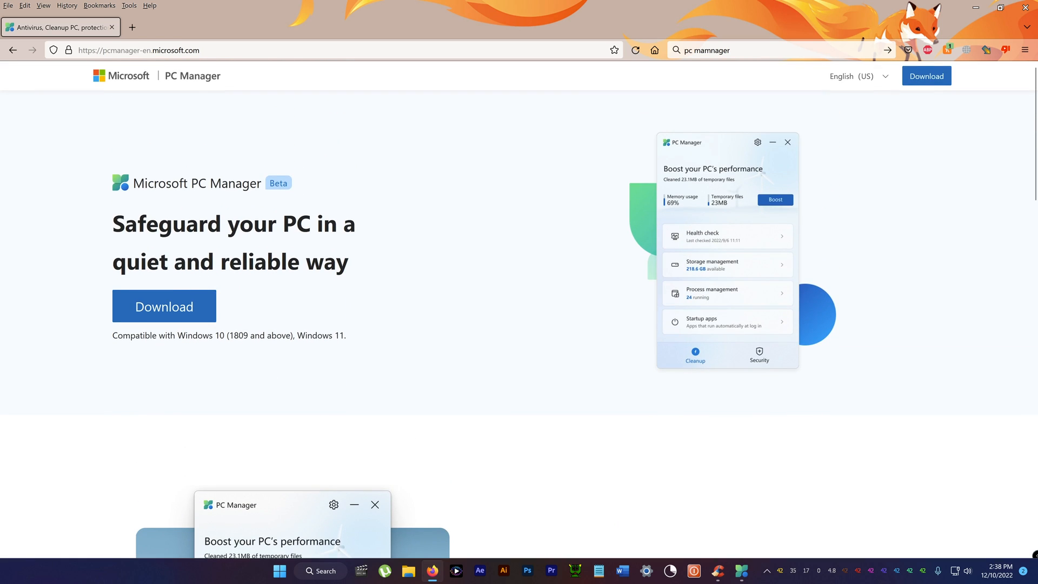
mouse_move(815, 562)
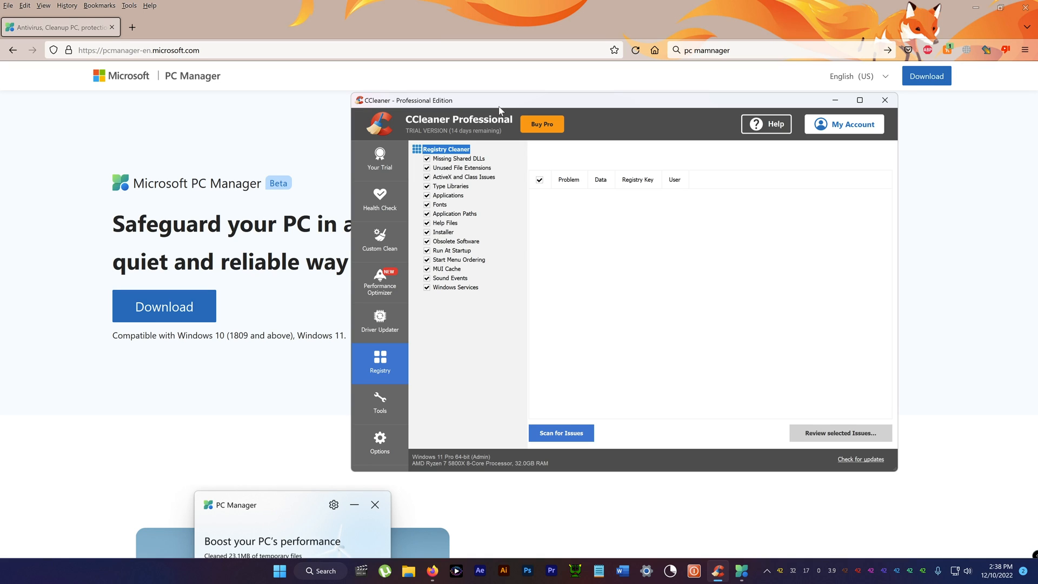
mouse_move(504, 107)
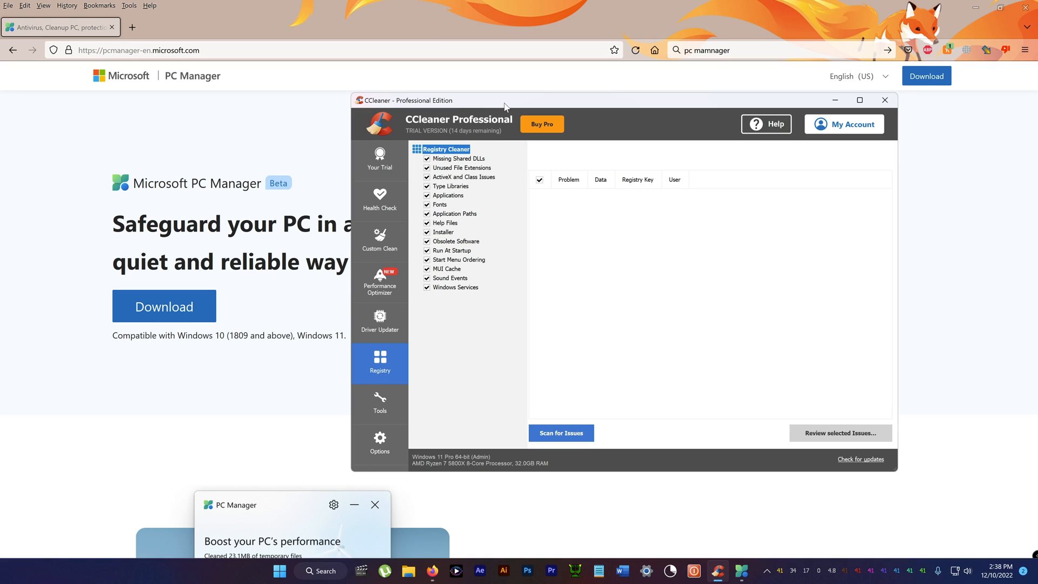
mouse_move(392, 217)
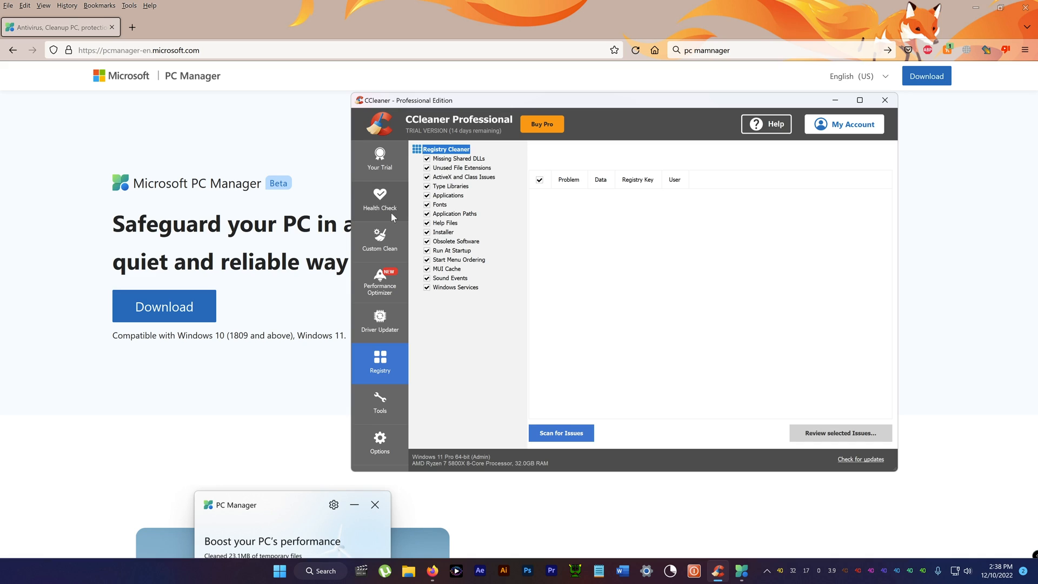
mouse_move(189, 120)
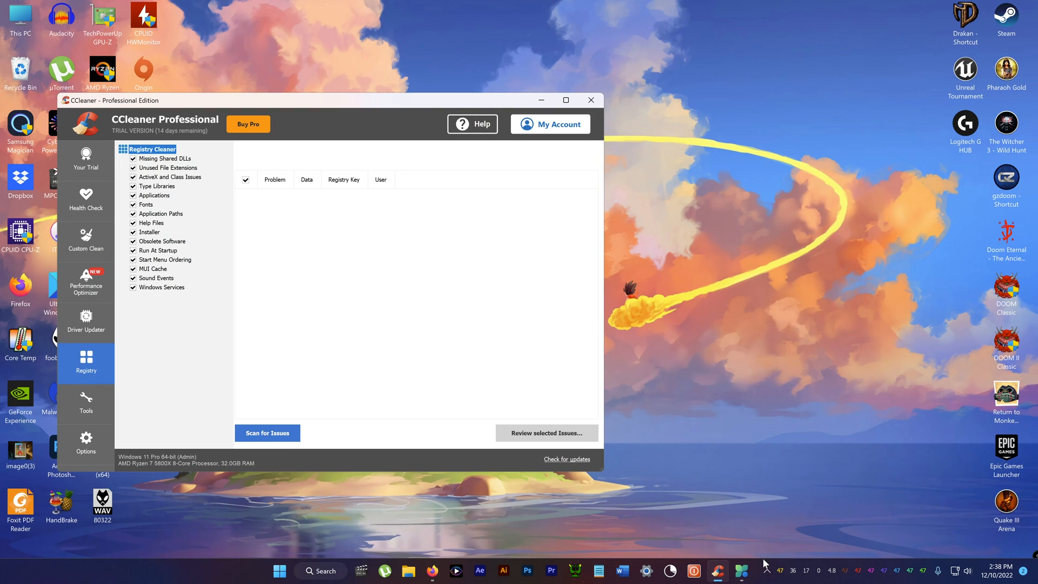
Step: Launch PC Manager beside CCleaner and show CCleaner's Pro Features In Your Trial page
left_click(740, 571)
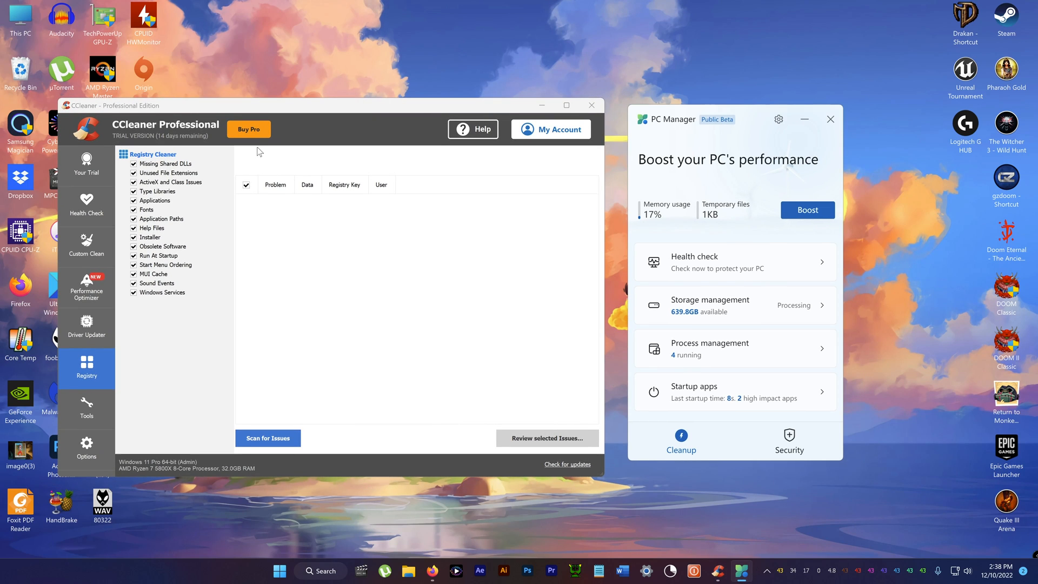
mouse_move(257, 145)
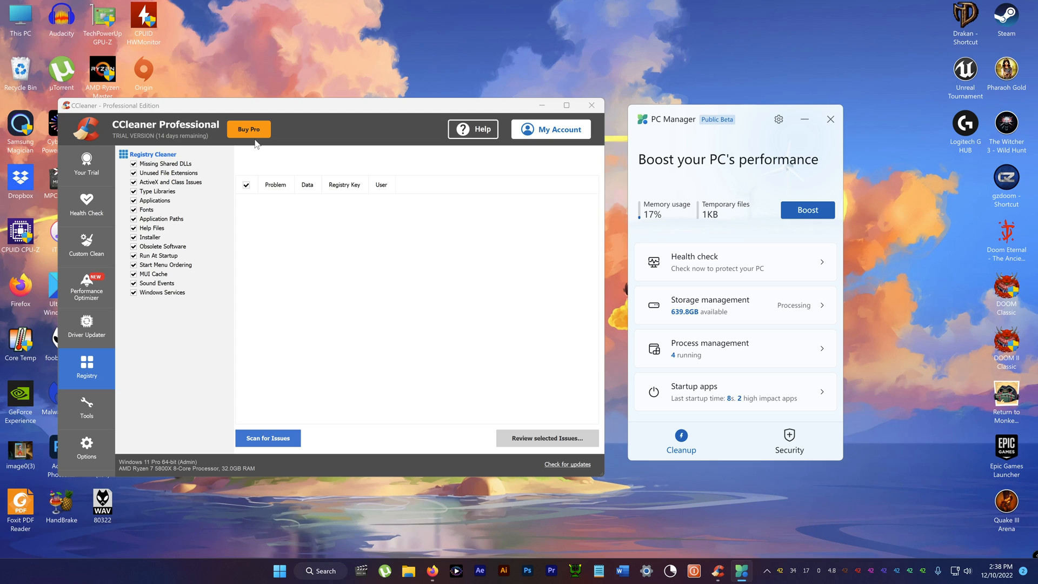
mouse_move(235, 246)
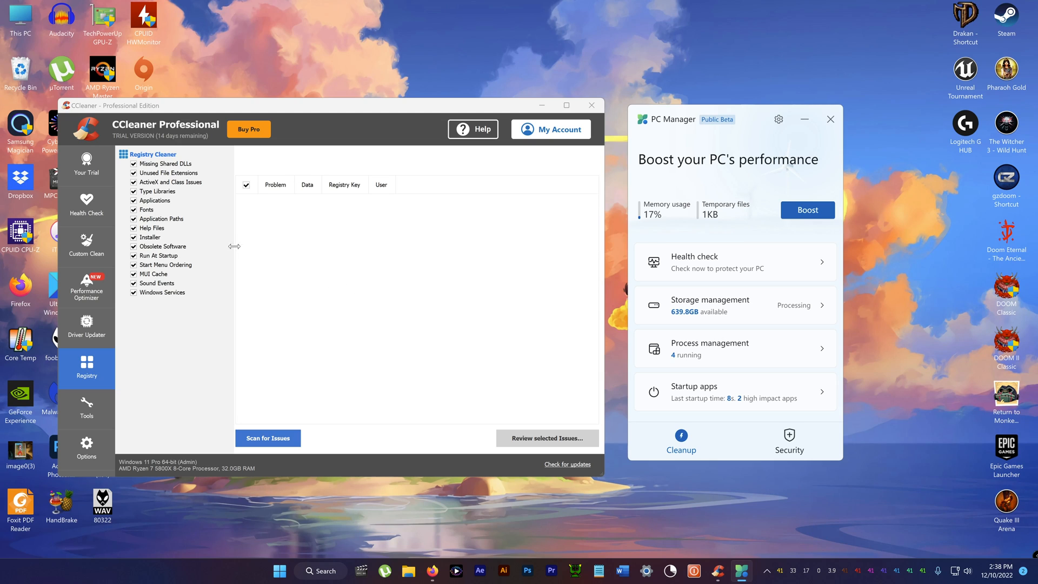
mouse_move(250, 182)
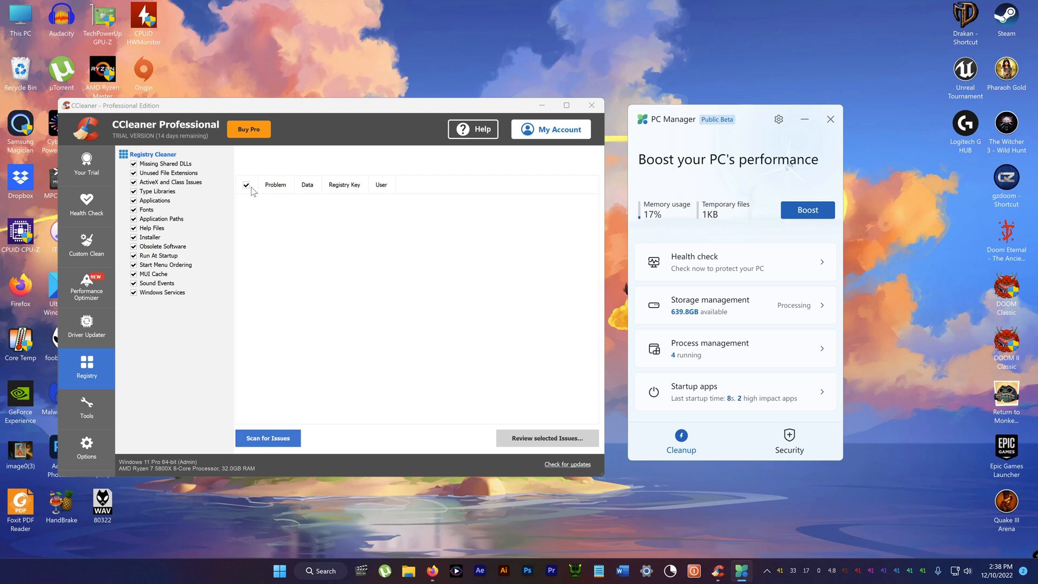
mouse_move(253, 194)
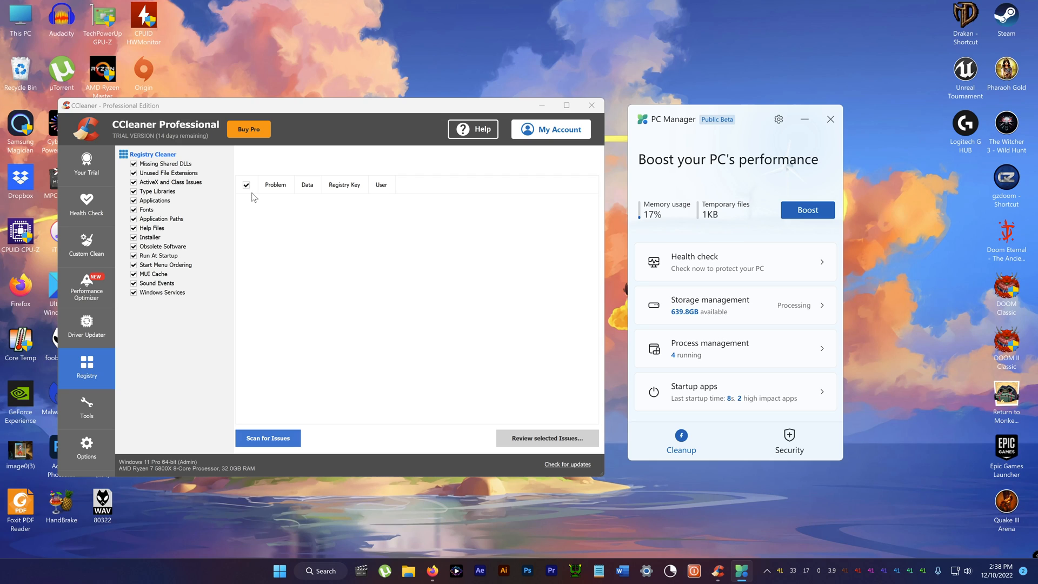
left_click(86, 165)
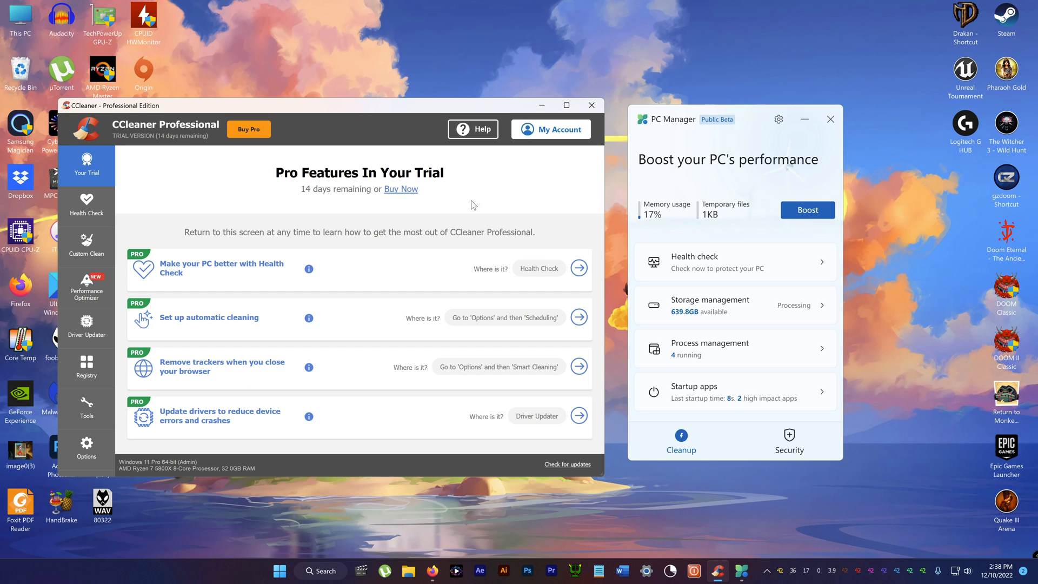
mouse_move(245, 316)
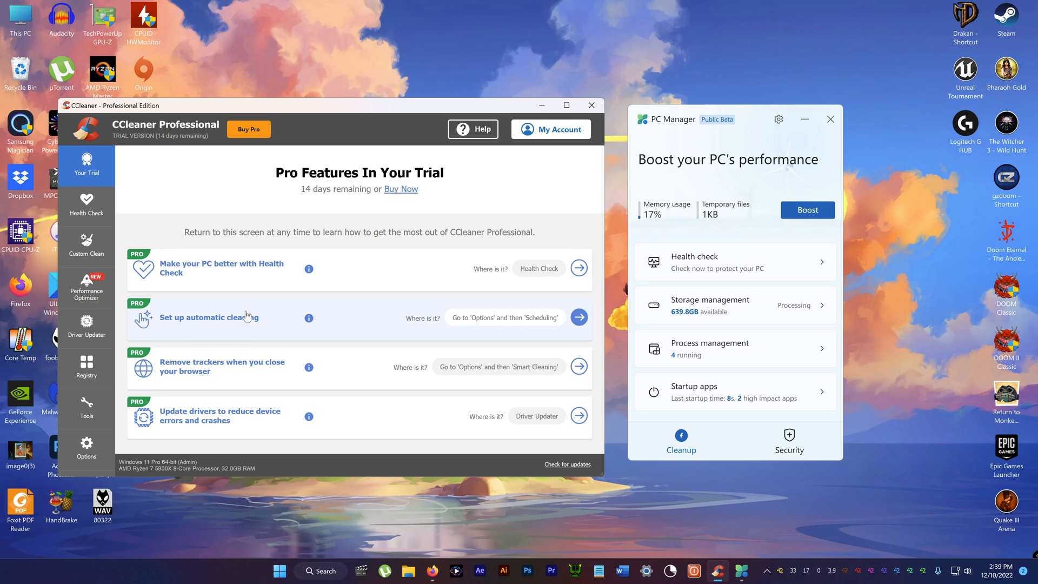
mouse_move(757, 126)
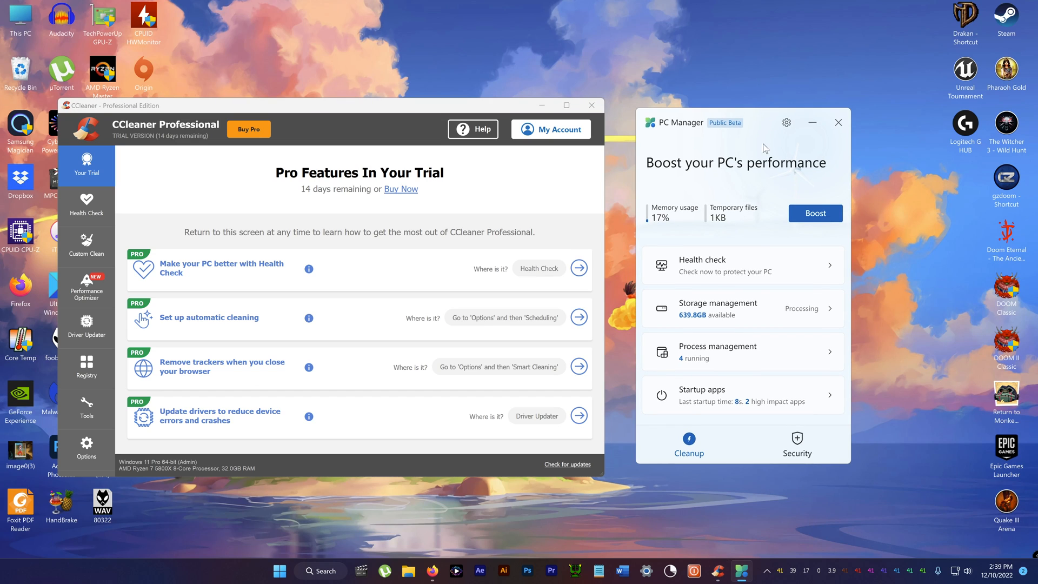
mouse_move(737, 176)
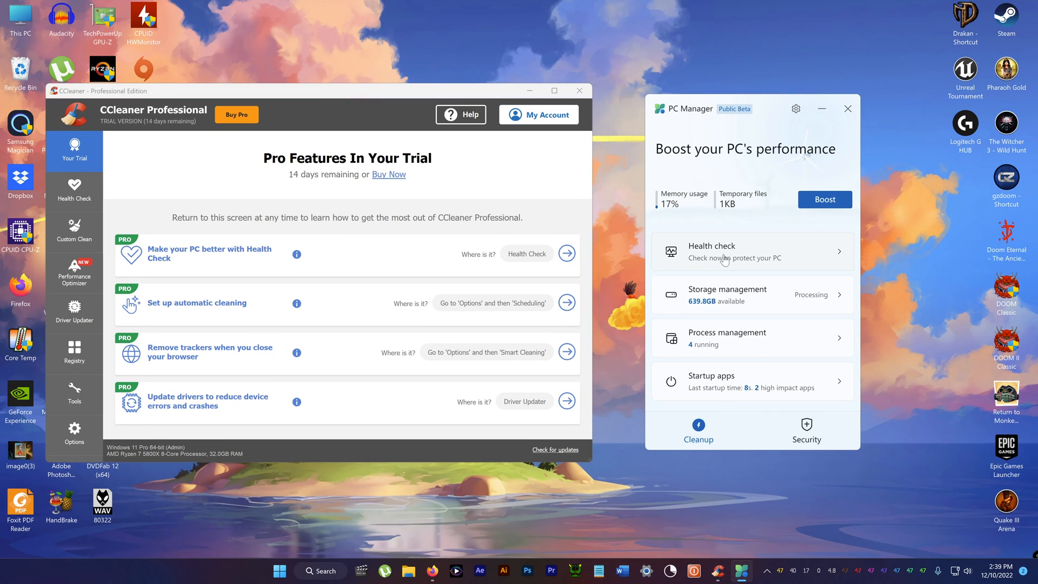
Step: Run PC Manager's health check and review its cleanup items, issues and startup apps
left_click(751, 252)
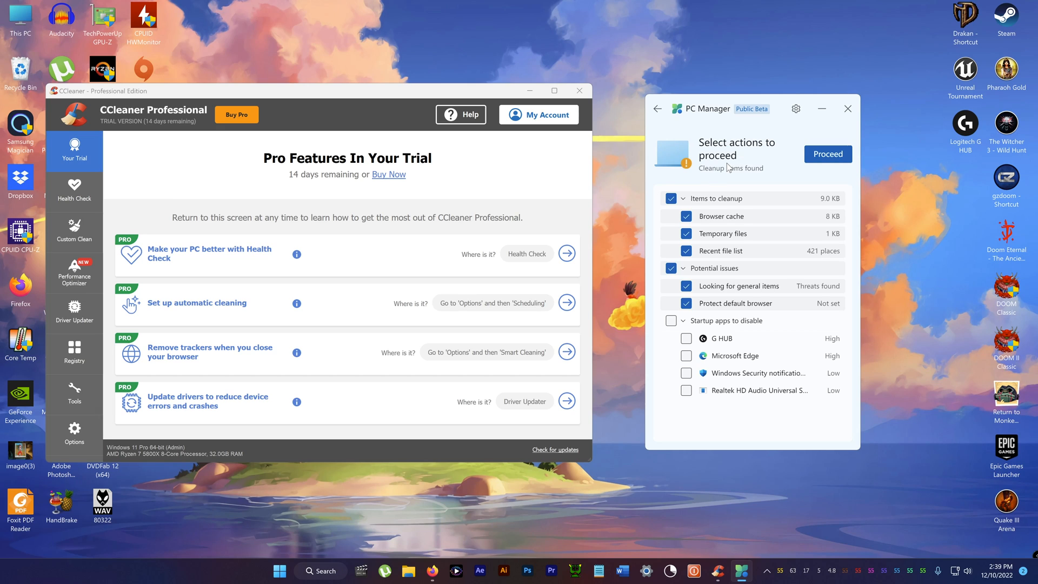
mouse_move(727, 188)
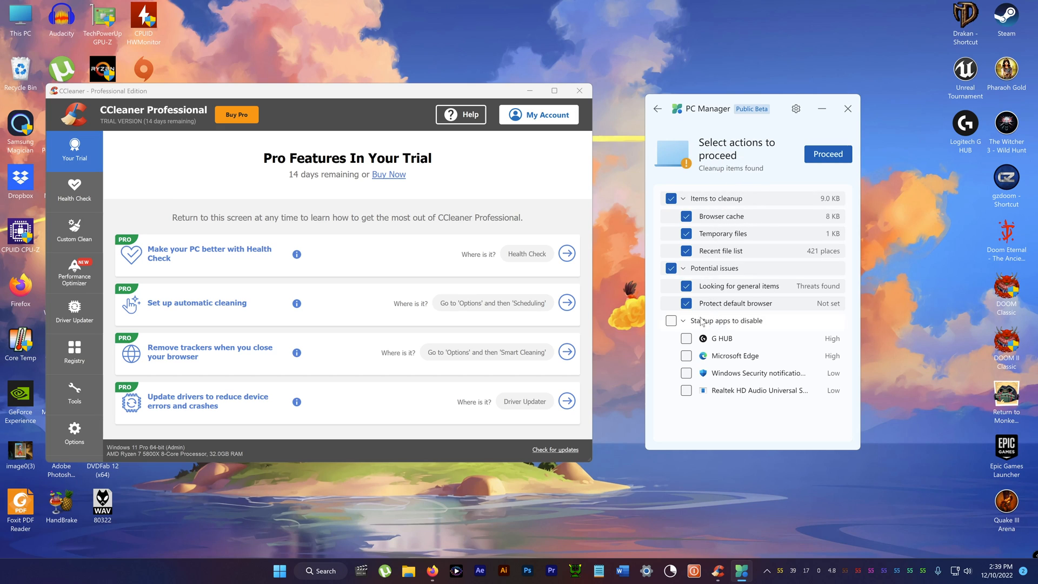
mouse_move(719, 243)
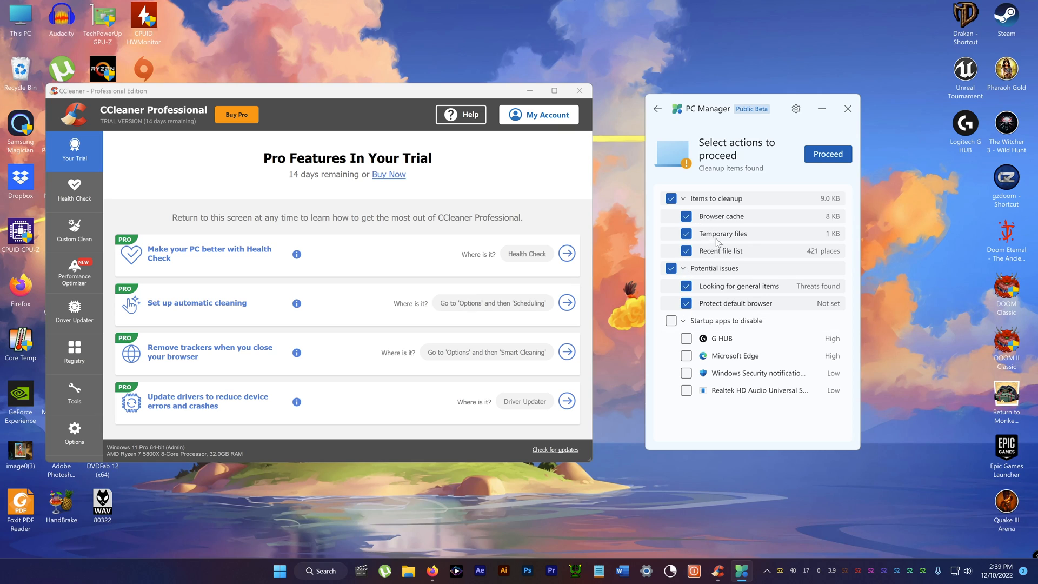
mouse_move(751, 181)
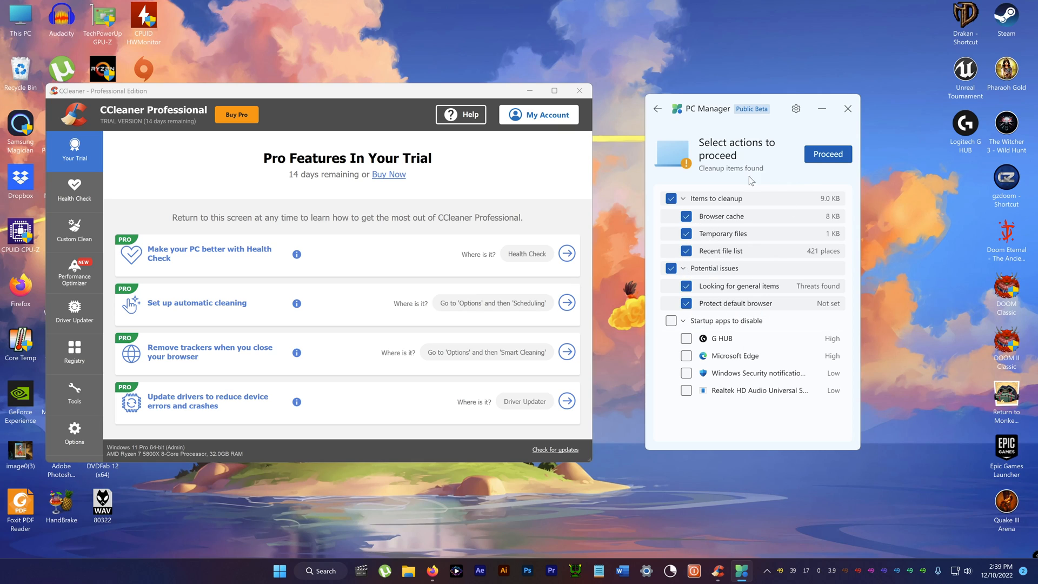
mouse_move(734, 325)
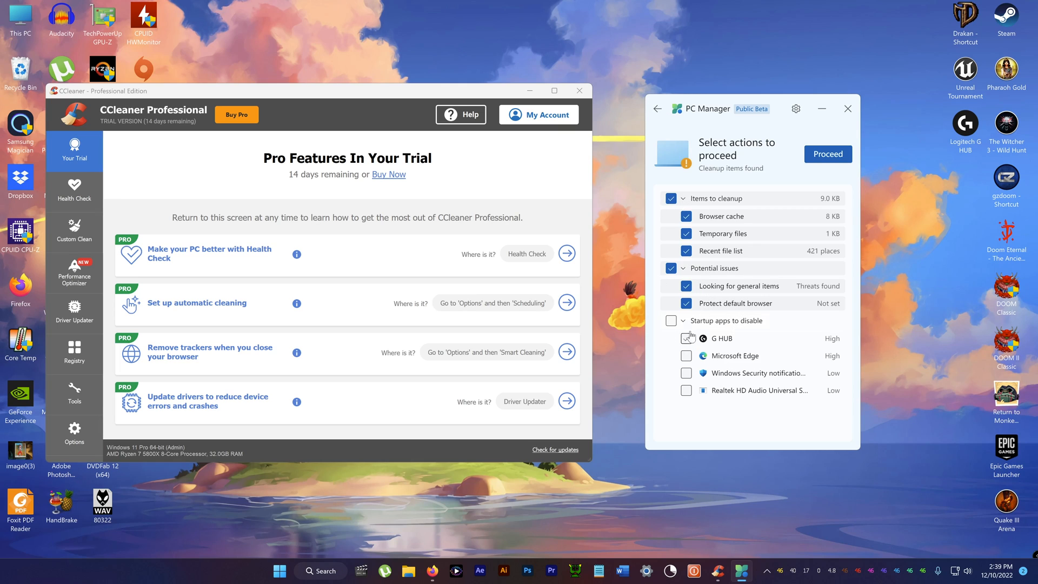
left_click(687, 338)
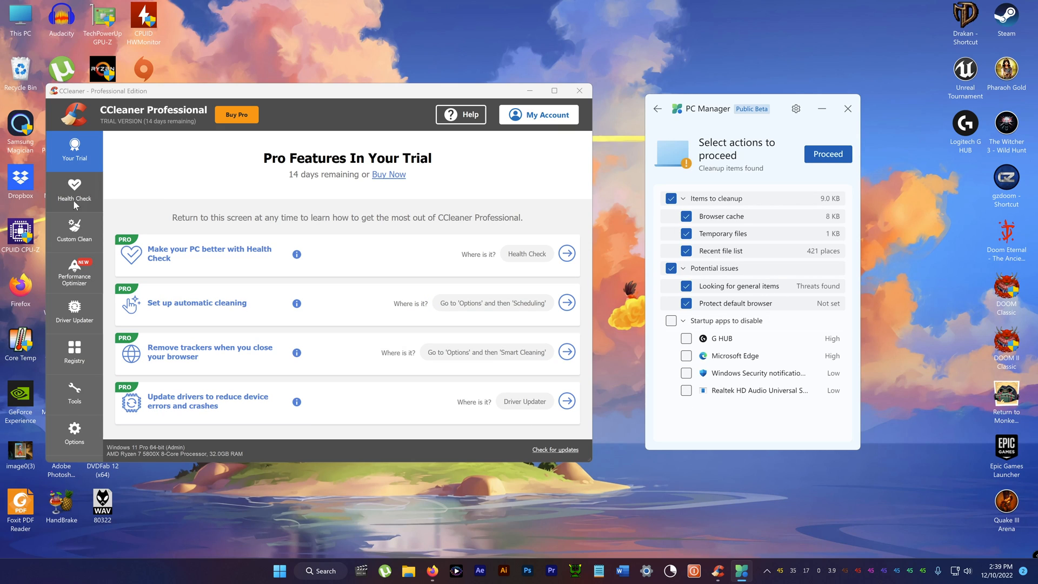
Step: Return to PC Manager home and Boost, clearing 8KB of temporary files
left_click(657, 108)
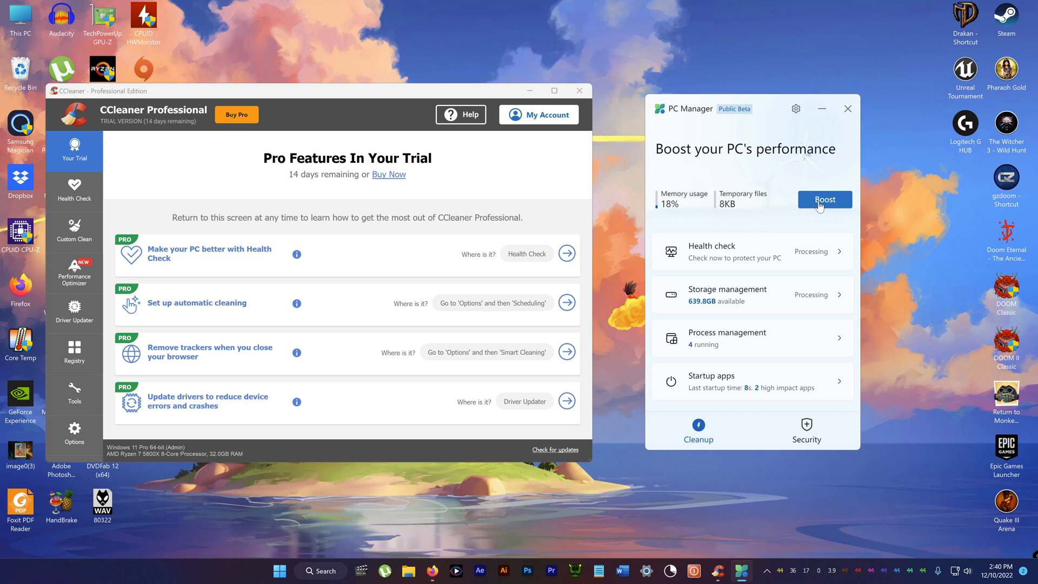
left_click(824, 199)
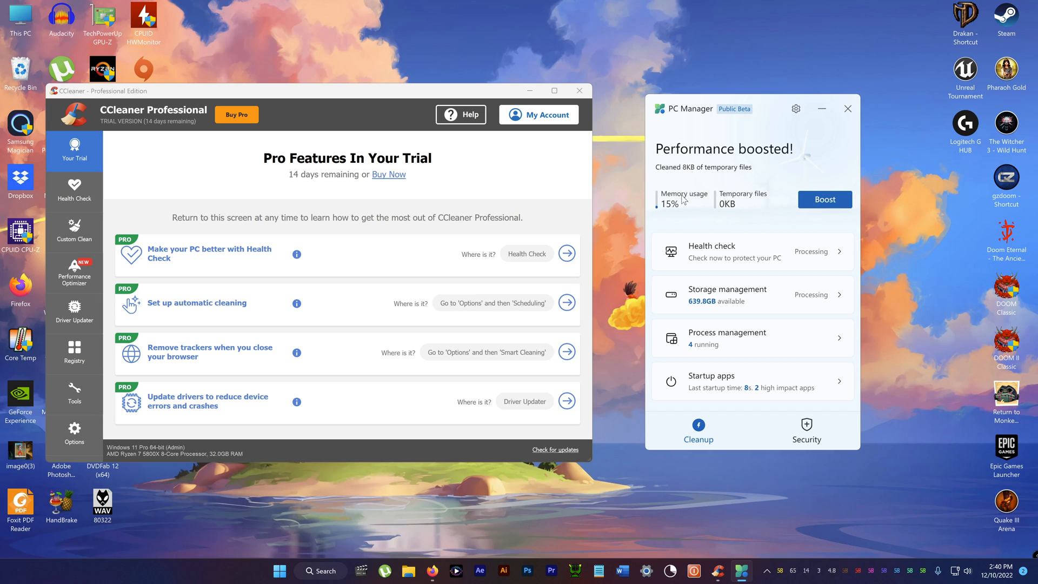
mouse_move(726, 216)
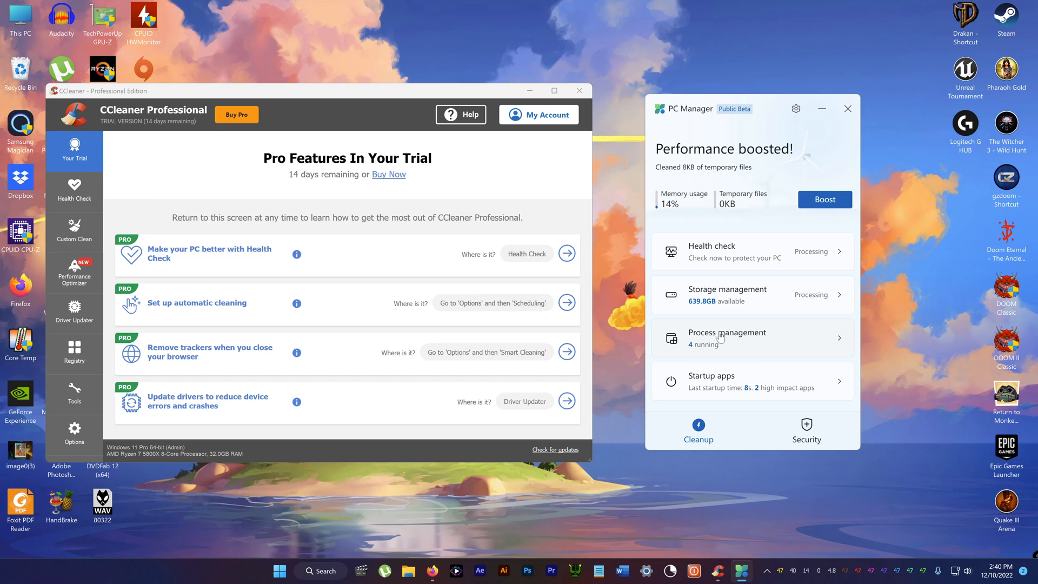
mouse_move(767, 116)
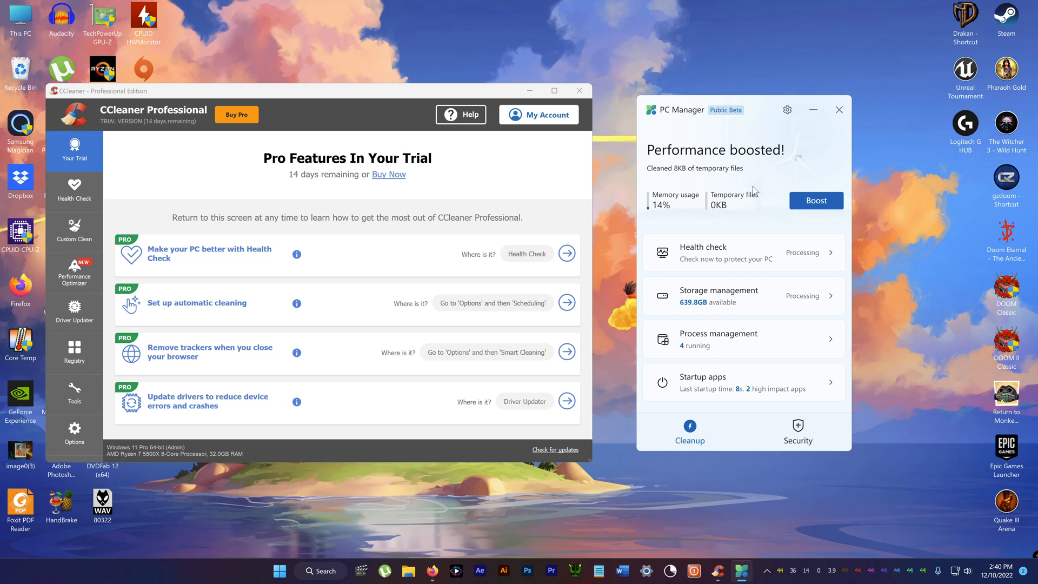
Step: Proceed with the health check cleanup actions, completing cache, temp files and potential issues
left_click(689, 433)
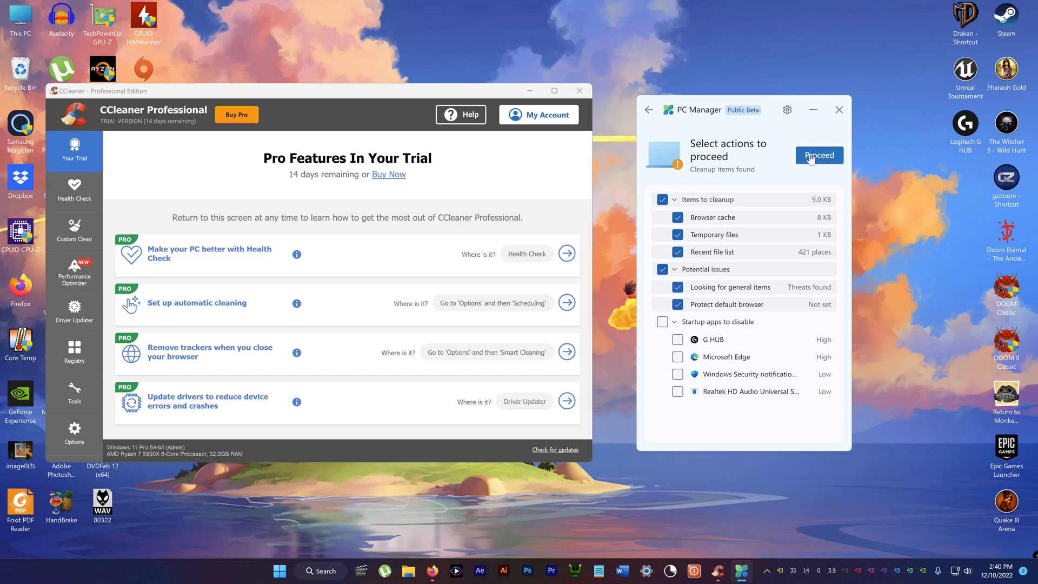
left_click(818, 156)
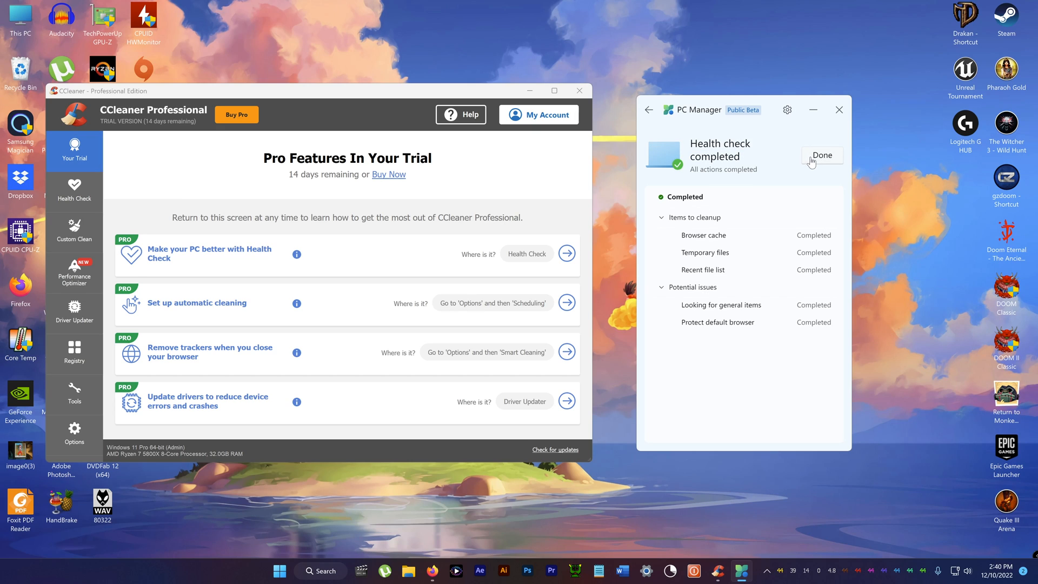
mouse_move(687, 272)
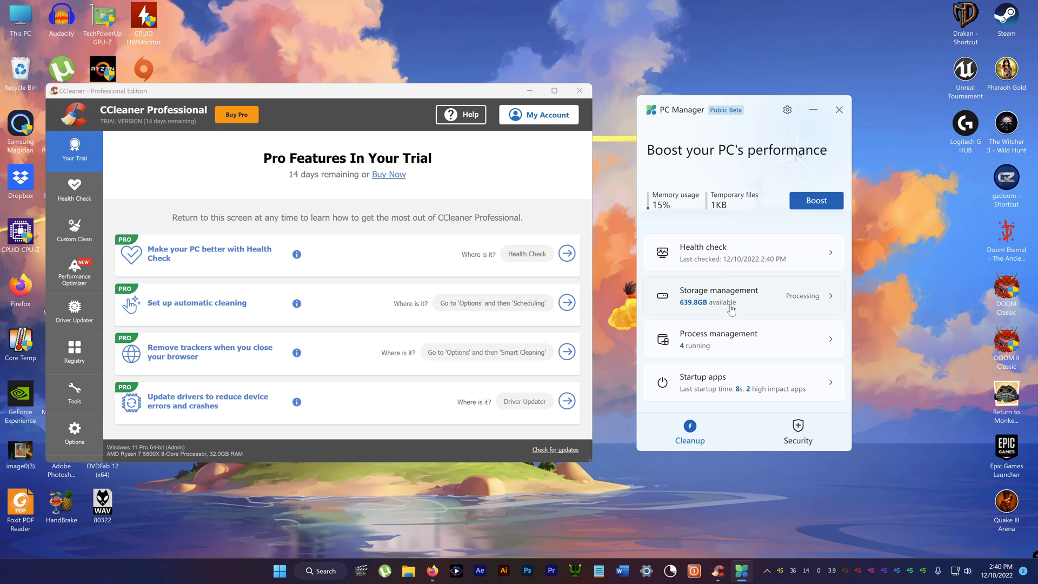
Step: Deep-clean system files, recycle bin and web cache in Storage management, freeing 21.6 GB
left_click(719, 296)
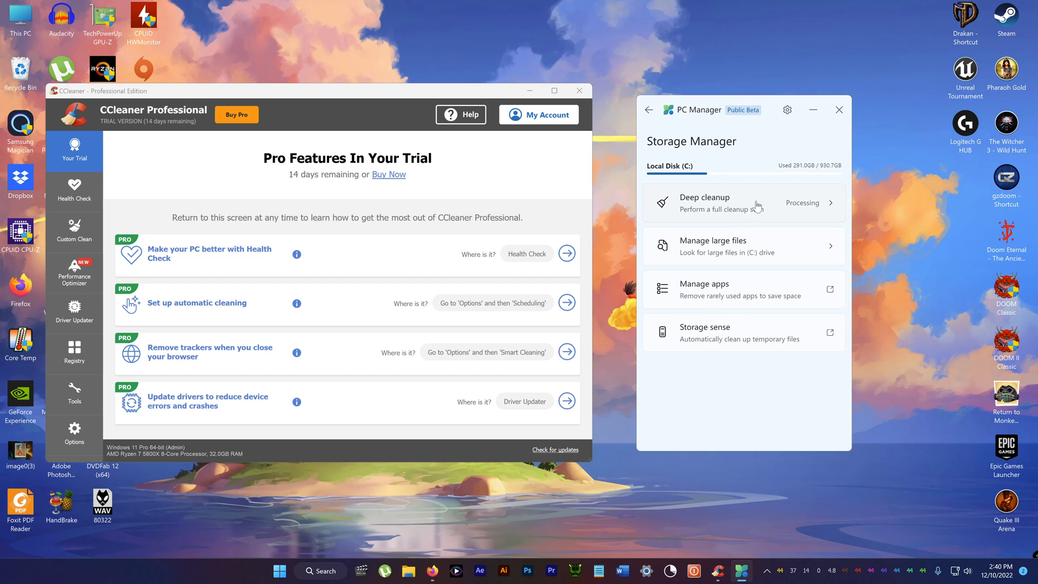
mouse_move(752, 210)
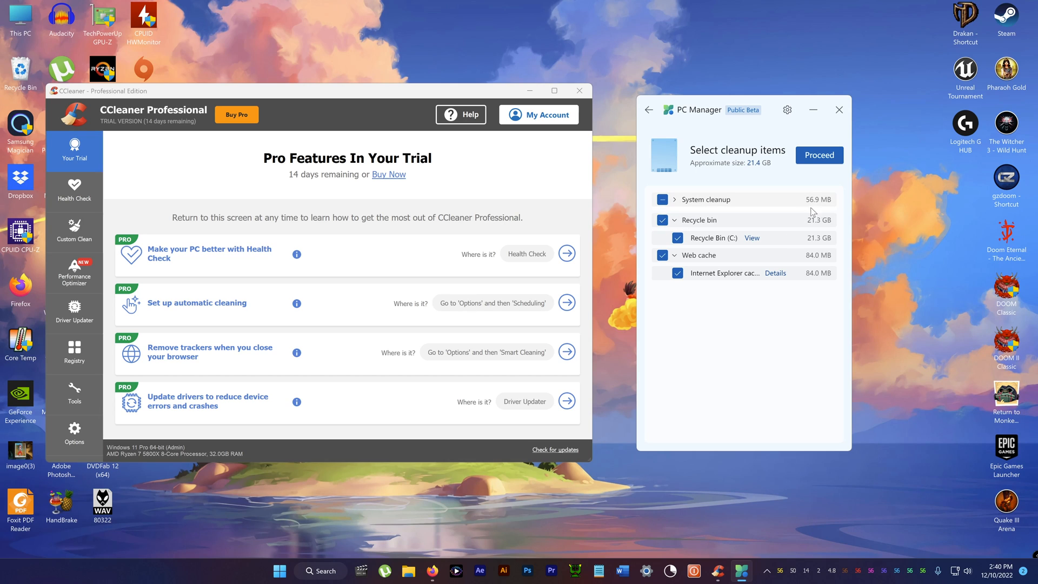
mouse_move(767, 168)
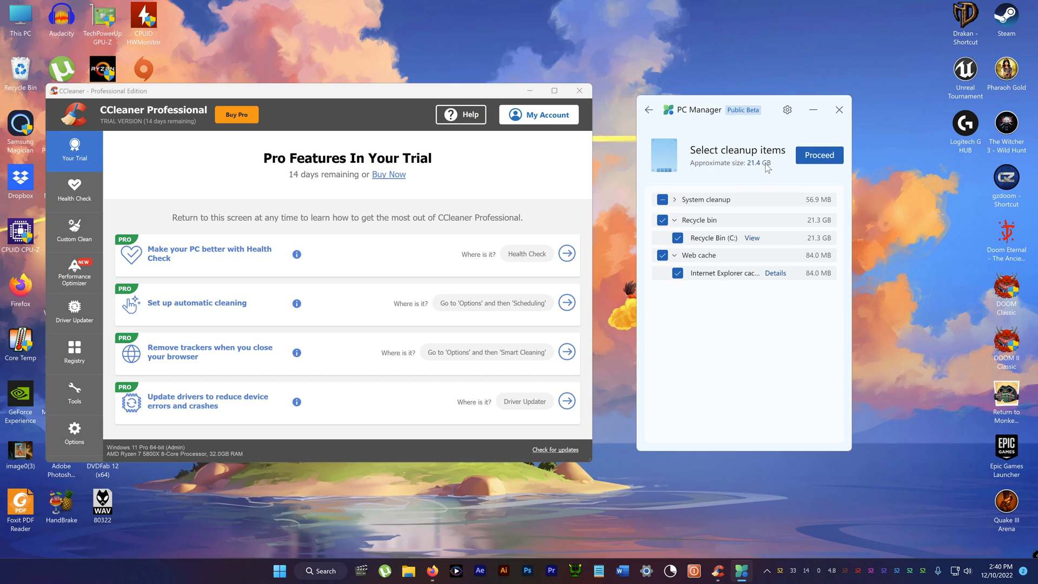
left_click(661, 200)
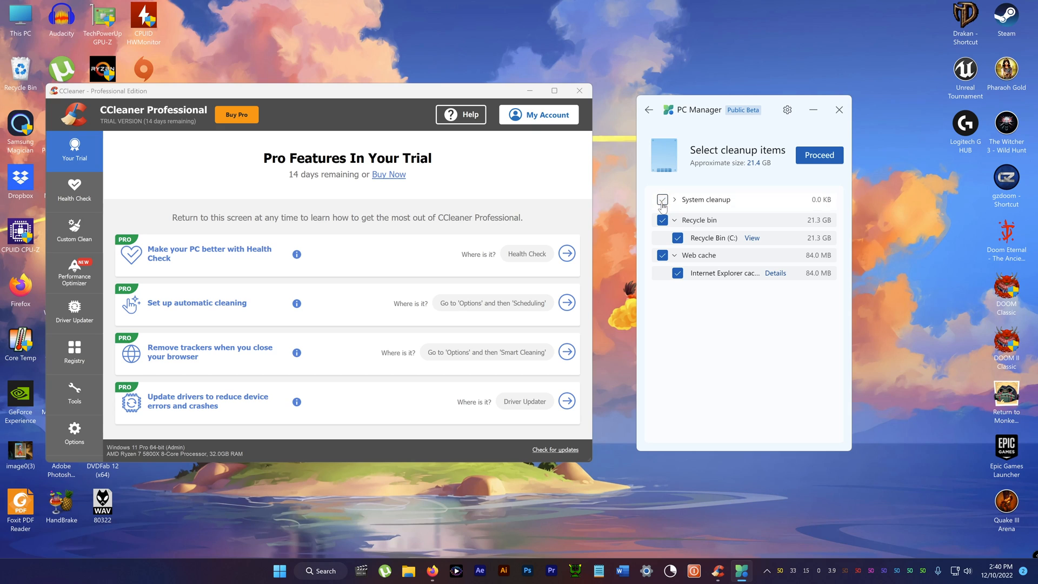
left_click(662, 199)
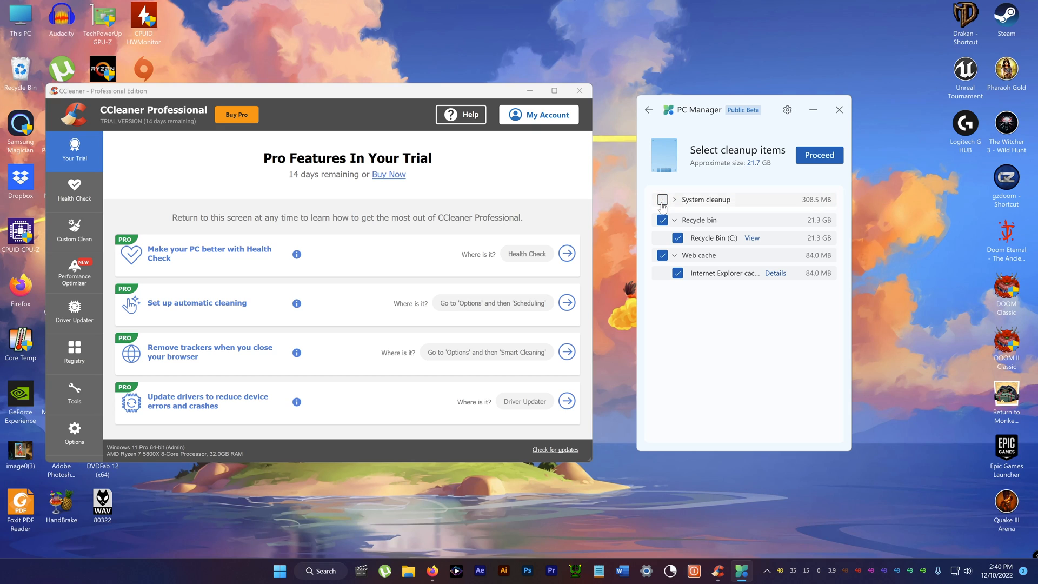
left_click(74, 228)
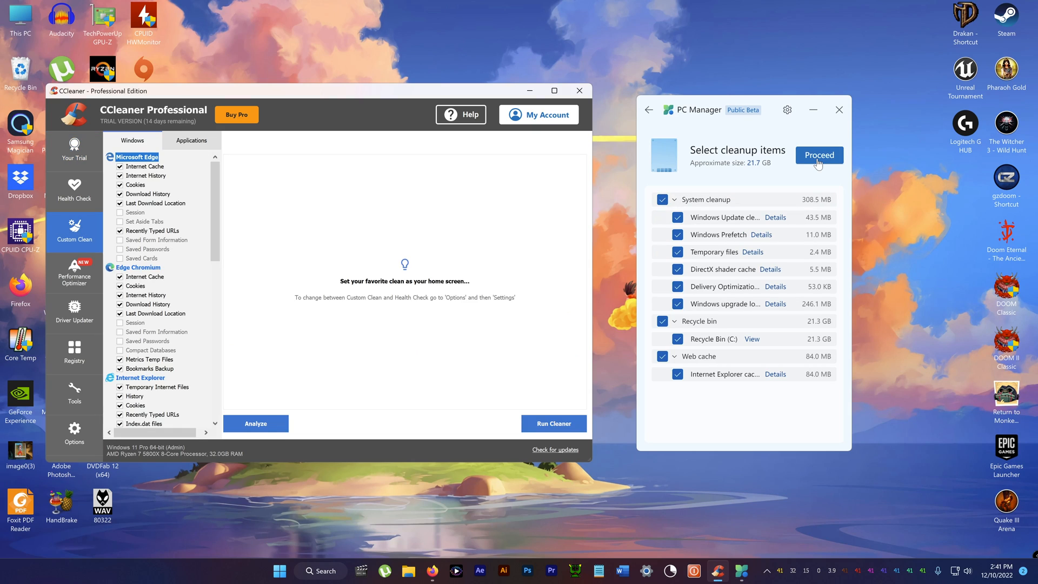
left_click(819, 155)
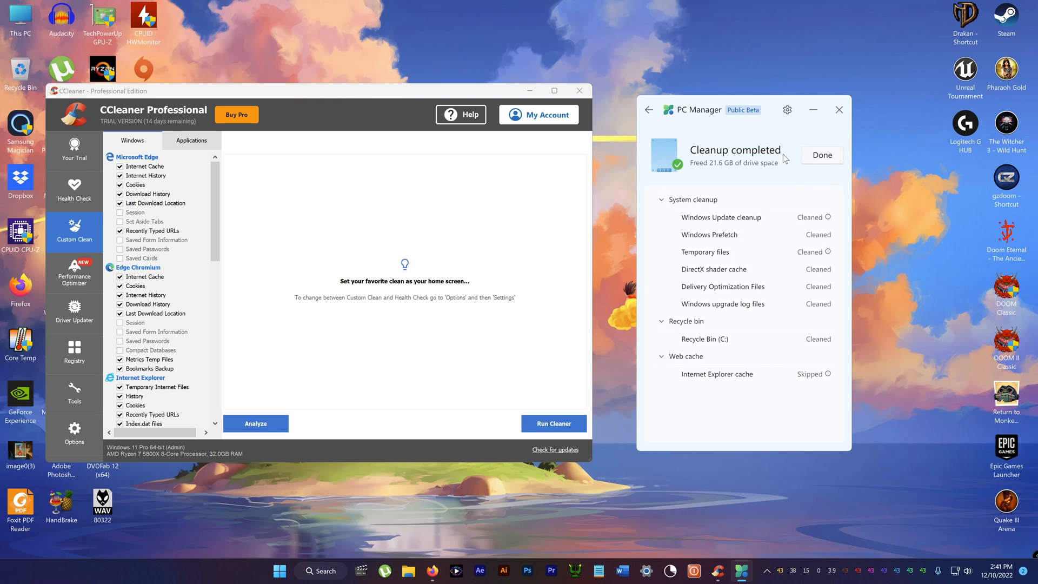
mouse_move(822, 166)
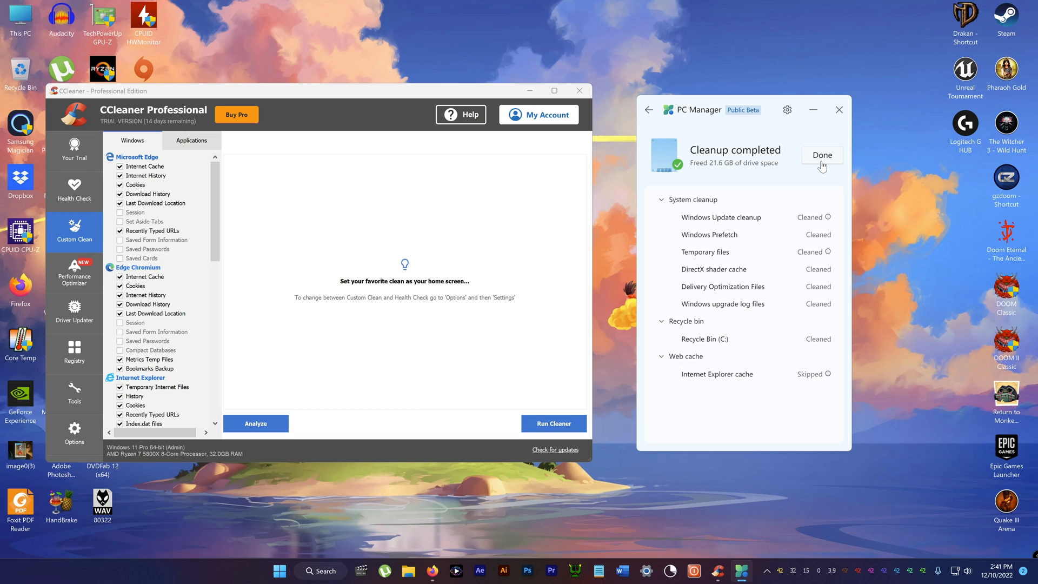
Step: Dismiss the cleanup results, review drive C's large-file search options, and go back
left_click(821, 156)
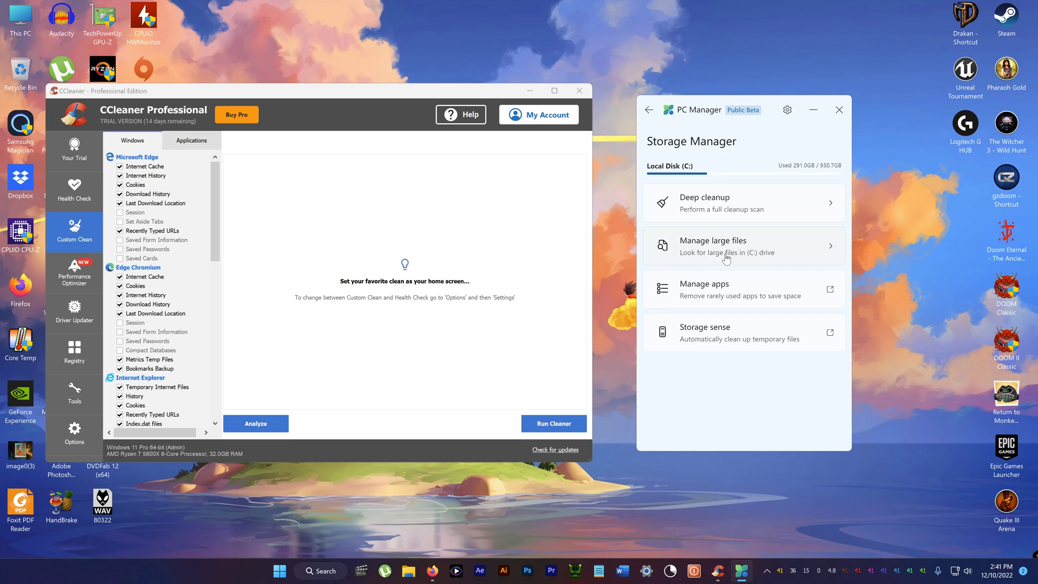
left_click(726, 245)
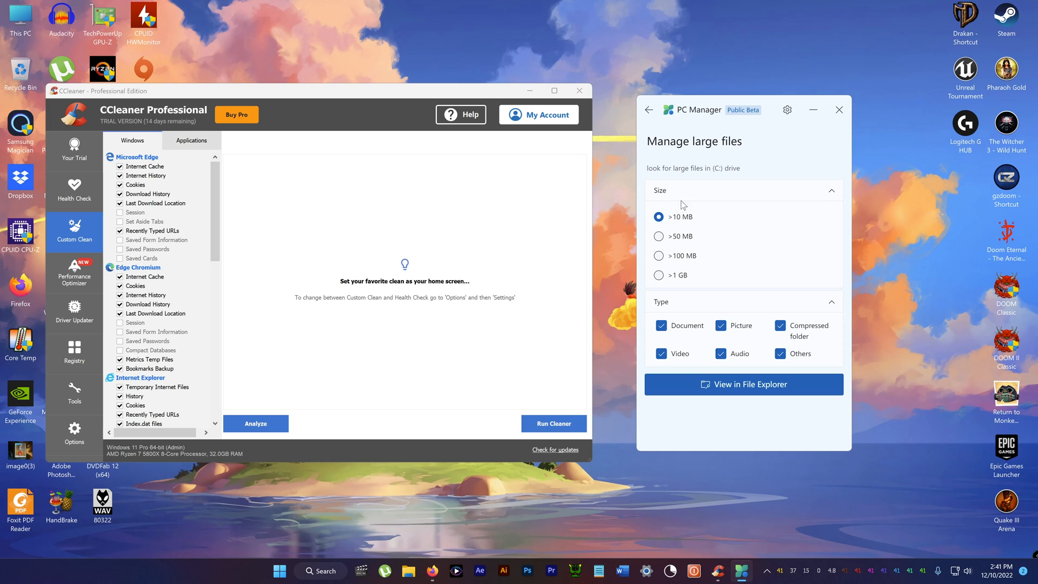
mouse_move(751, 383)
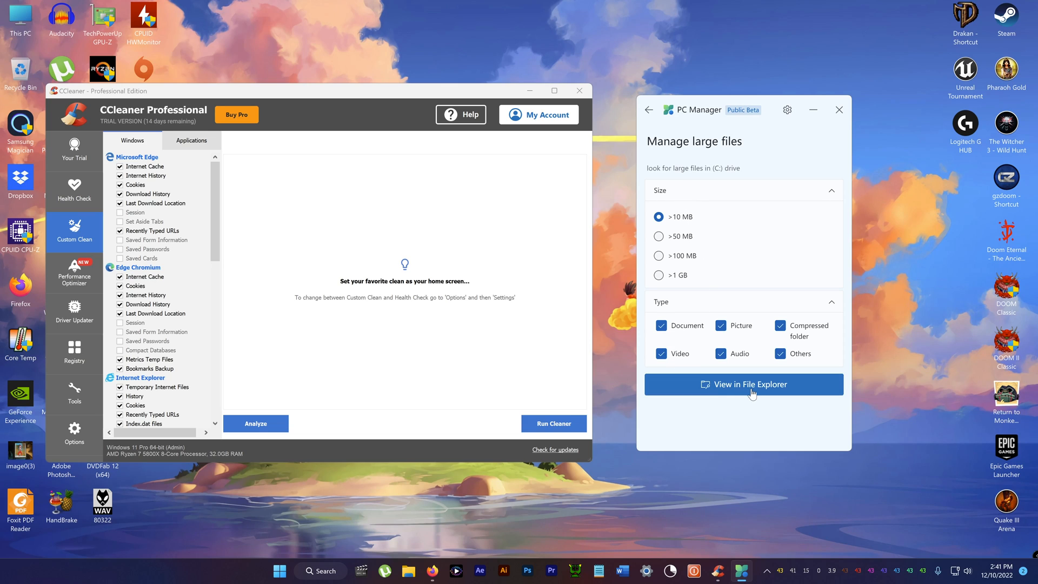
mouse_move(714, 289)
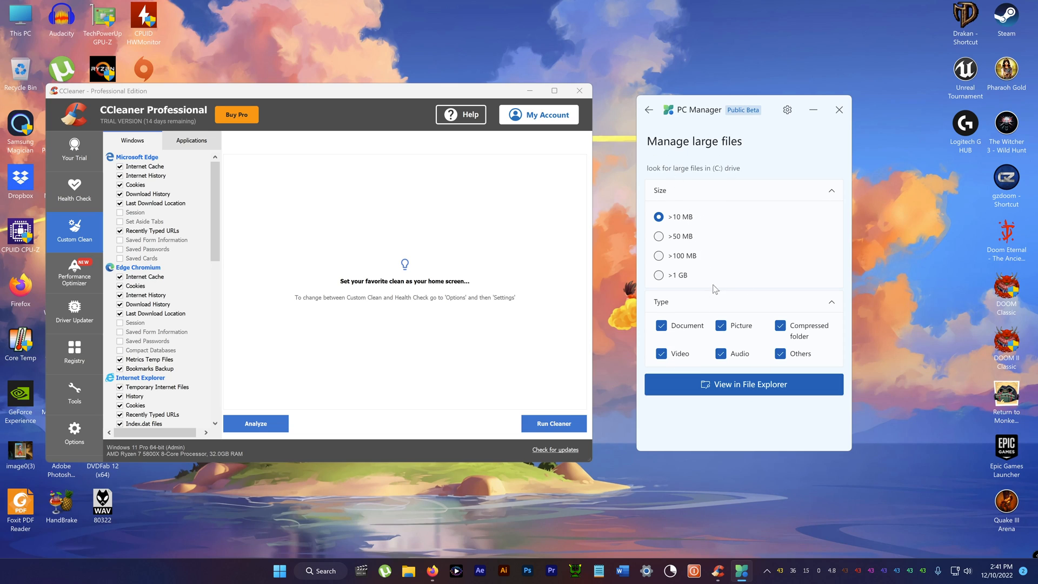
left_click(648, 110)
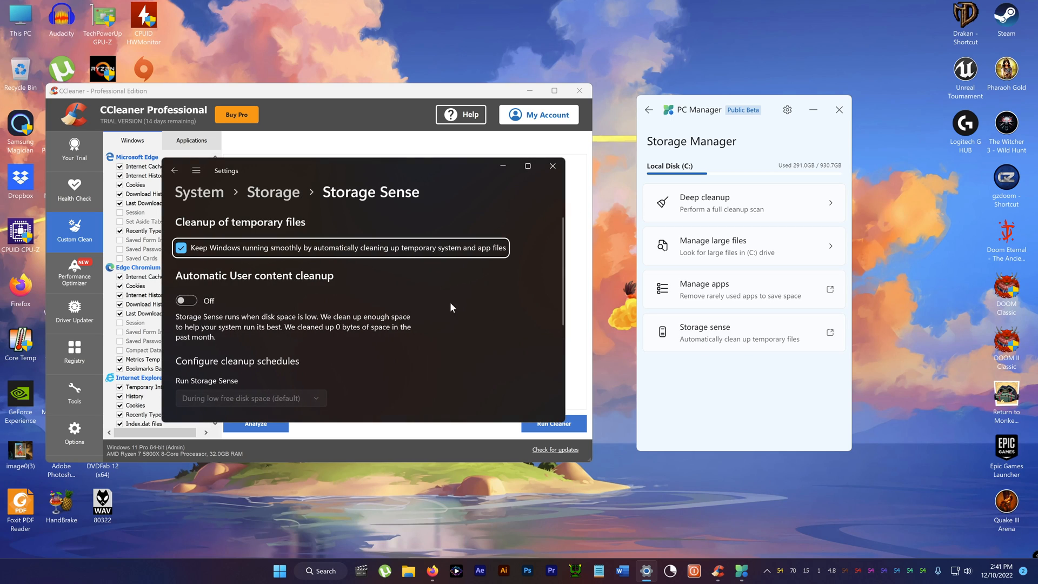
mouse_move(300, 290)
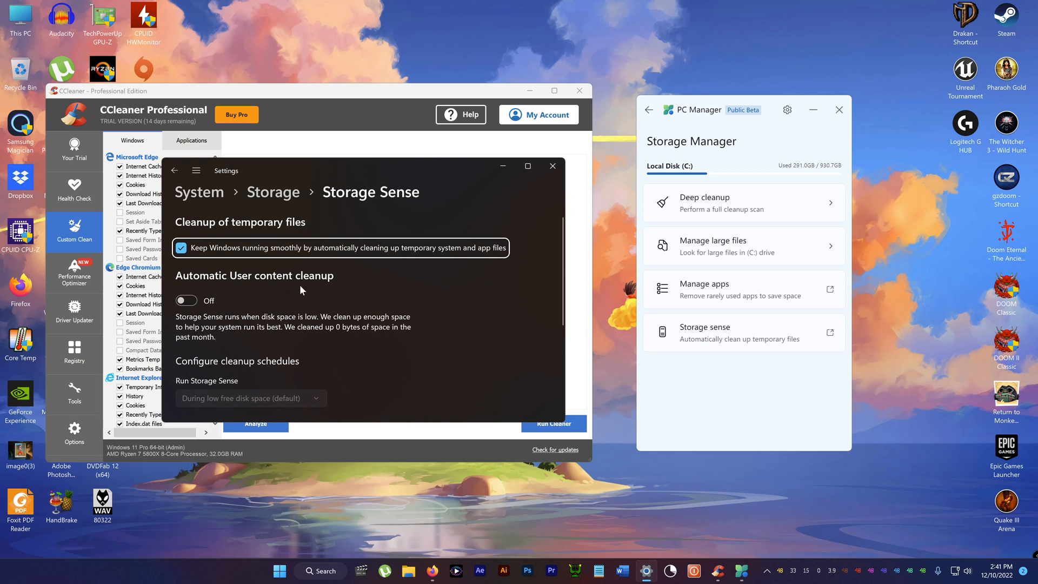
mouse_move(228, 327)
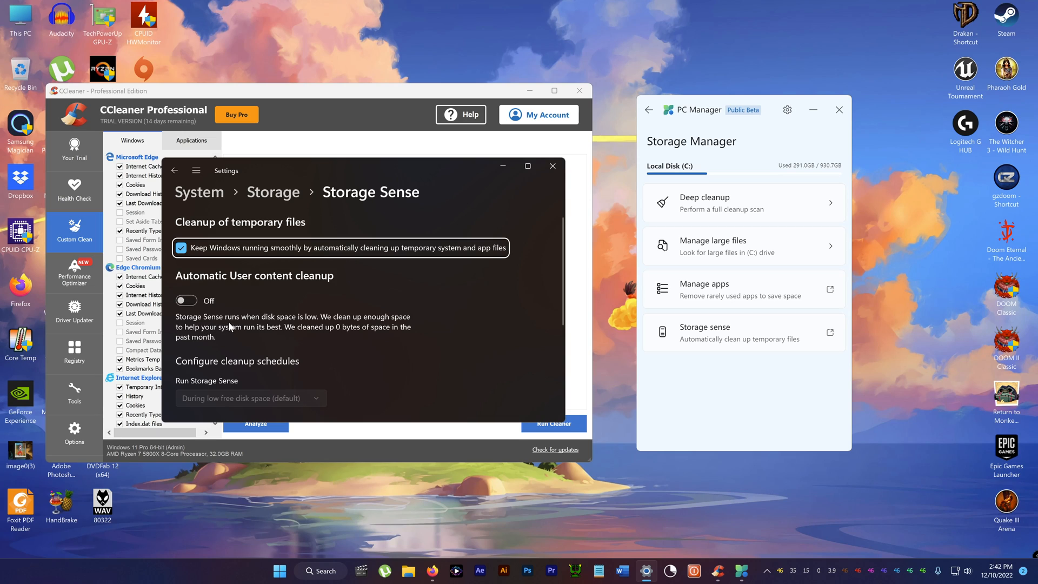
mouse_move(339, 330)
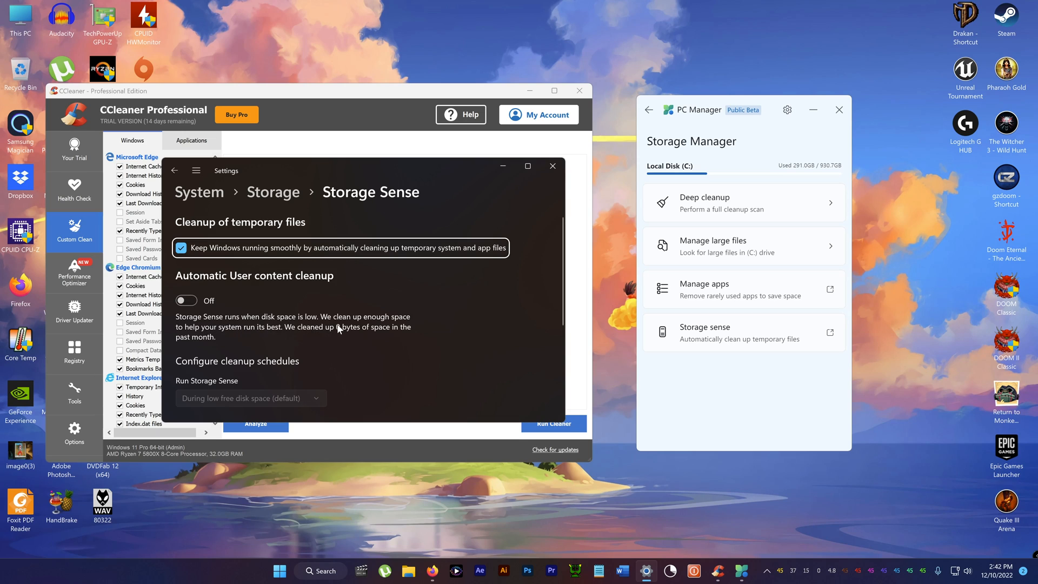
mouse_move(222, 338)
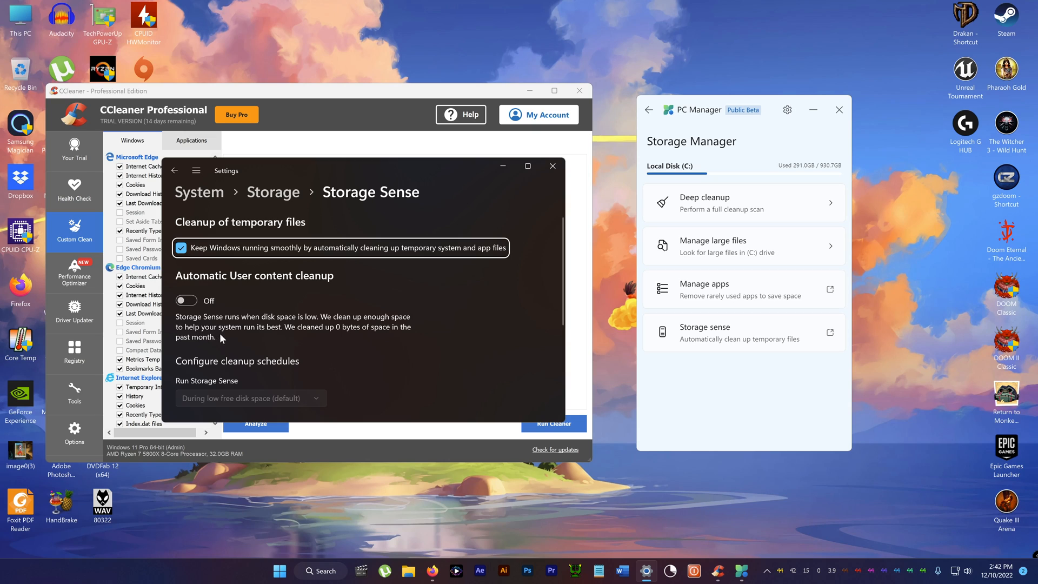
mouse_move(322, 343)
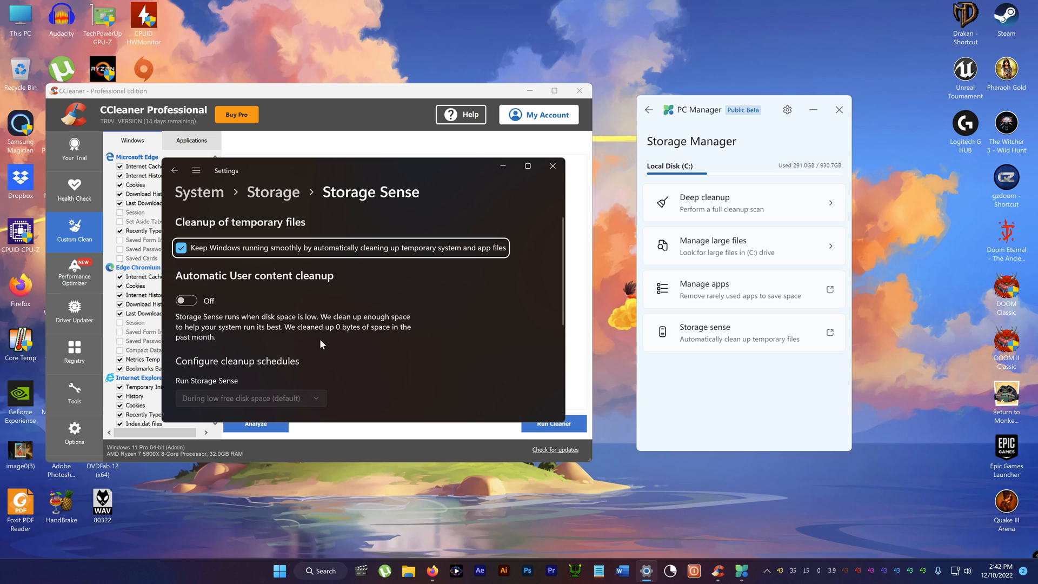
Step: Close the Windows Storage Sense settings window after reviewing it
left_click(552, 166)
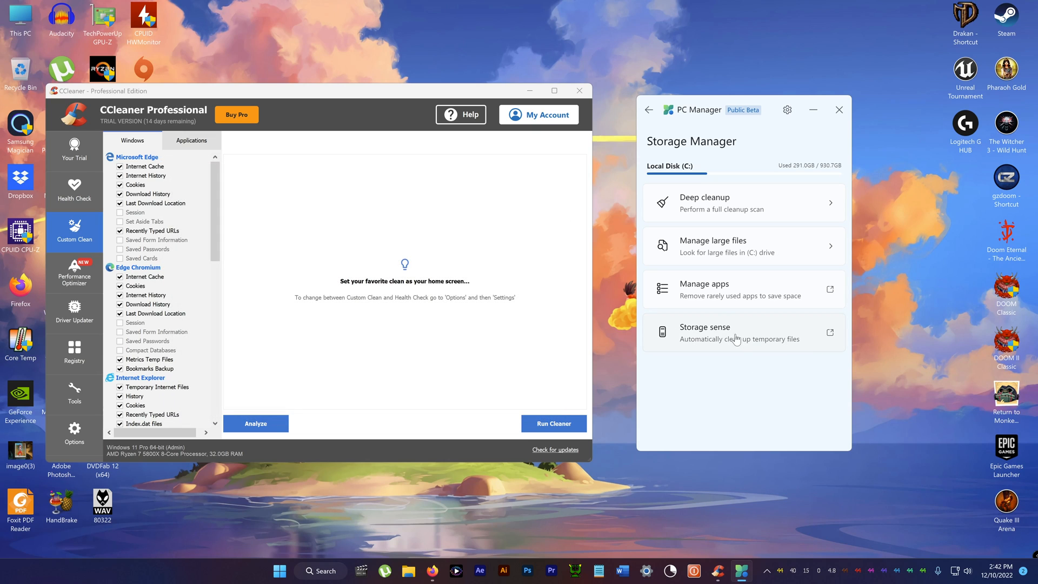
Step: Go back home and open Process management, listing Firefox, µTorrent and G HUB
left_click(648, 109)
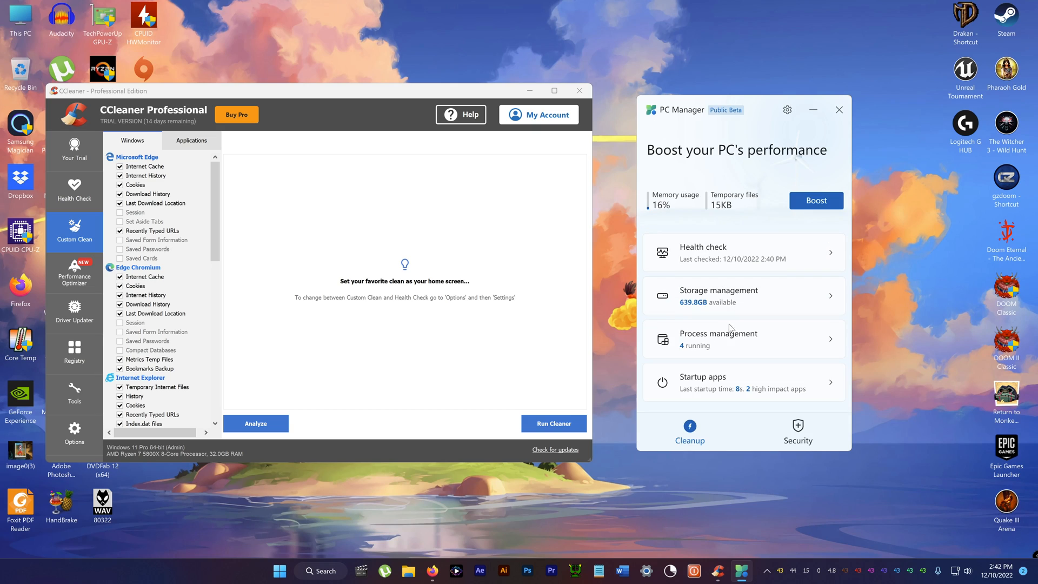
left_click(719, 338)
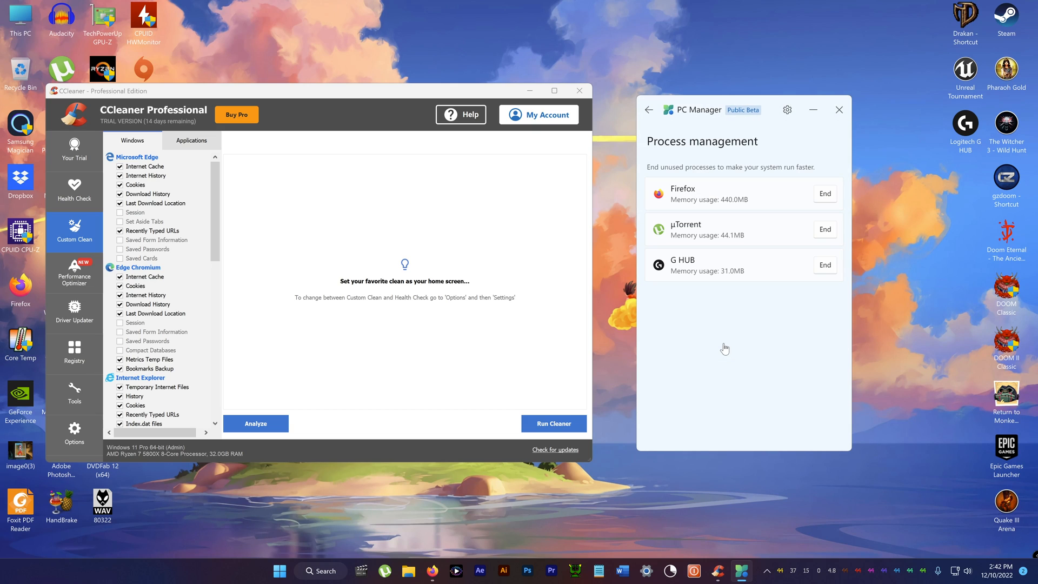
mouse_move(696, 196)
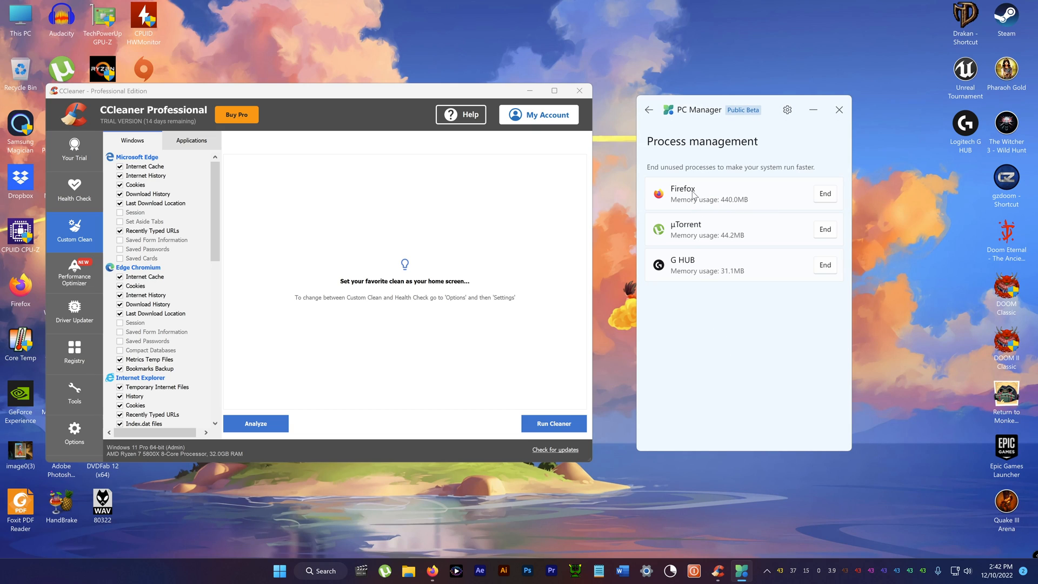
mouse_move(731, 175)
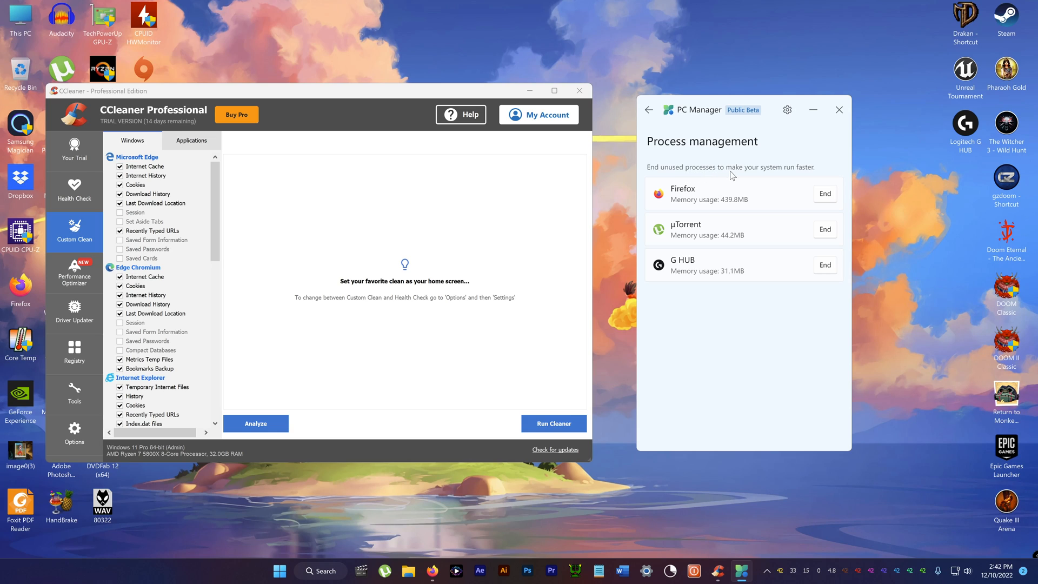
mouse_move(735, 243)
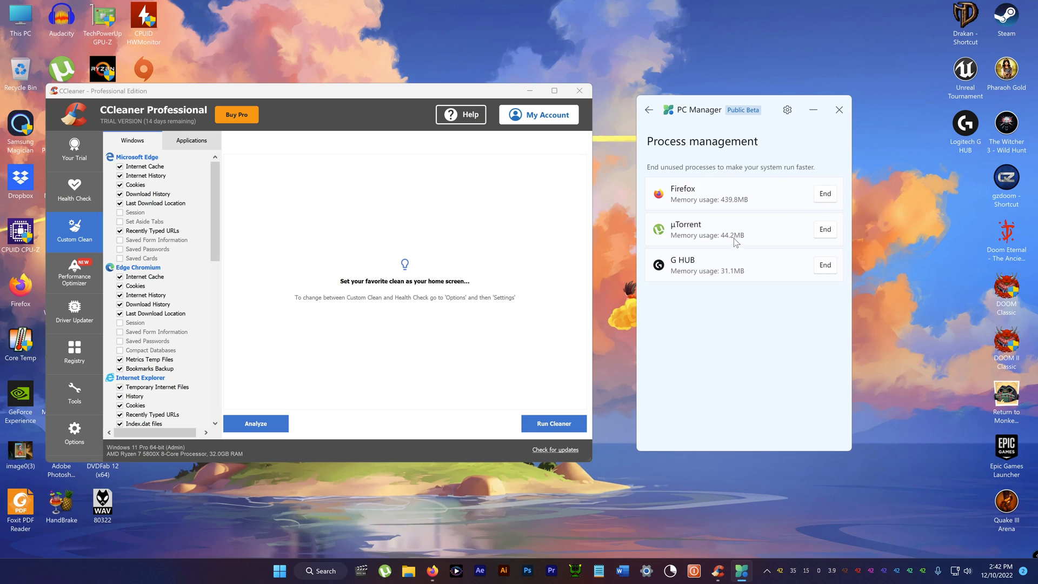
mouse_move(811, 277)
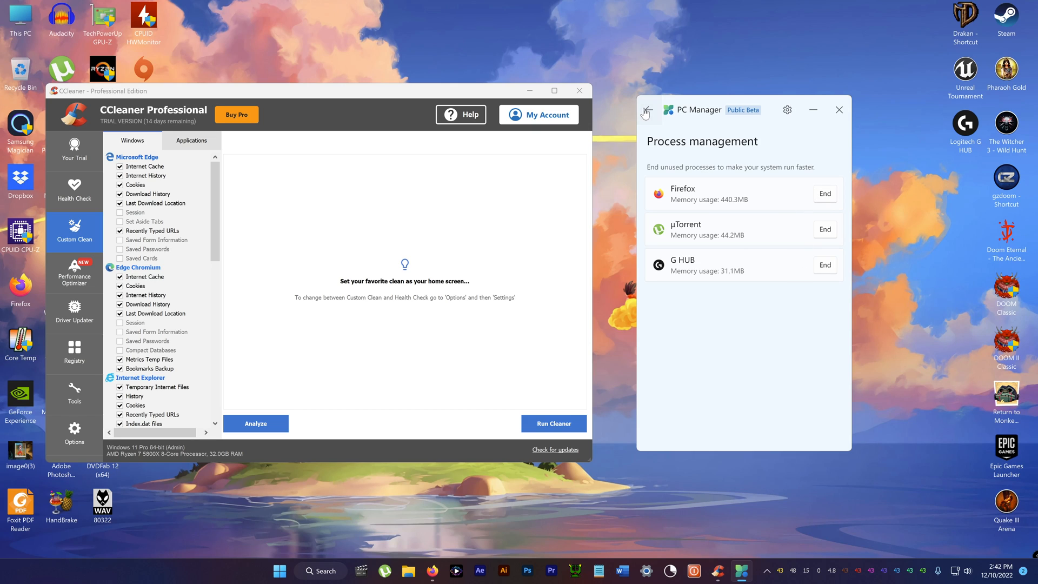
Step: Browse the Startup apps list and switch Microsoft Edge's startup toggle off
left_click(648, 109)
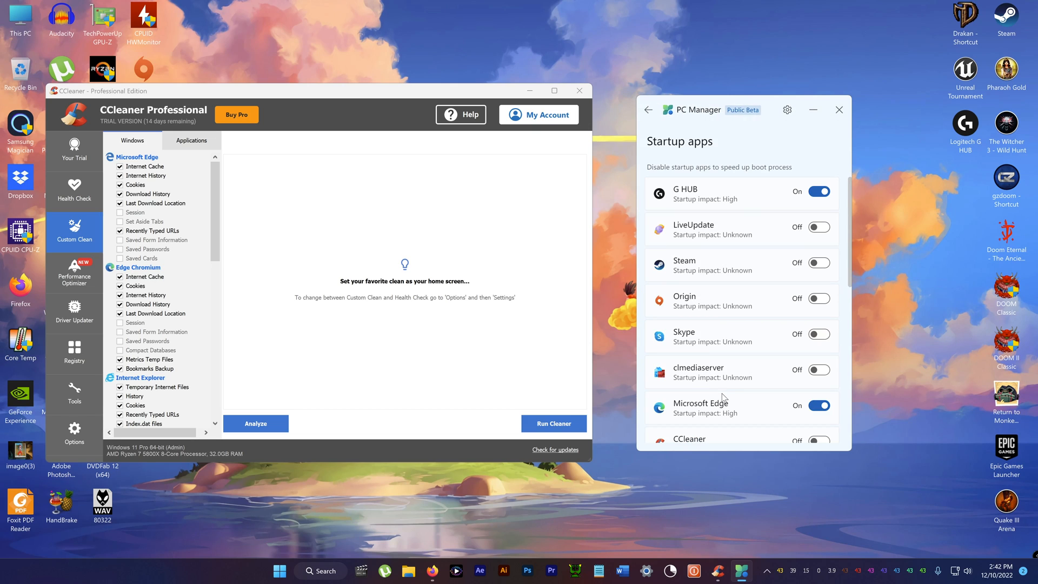
scroll("down", 3)
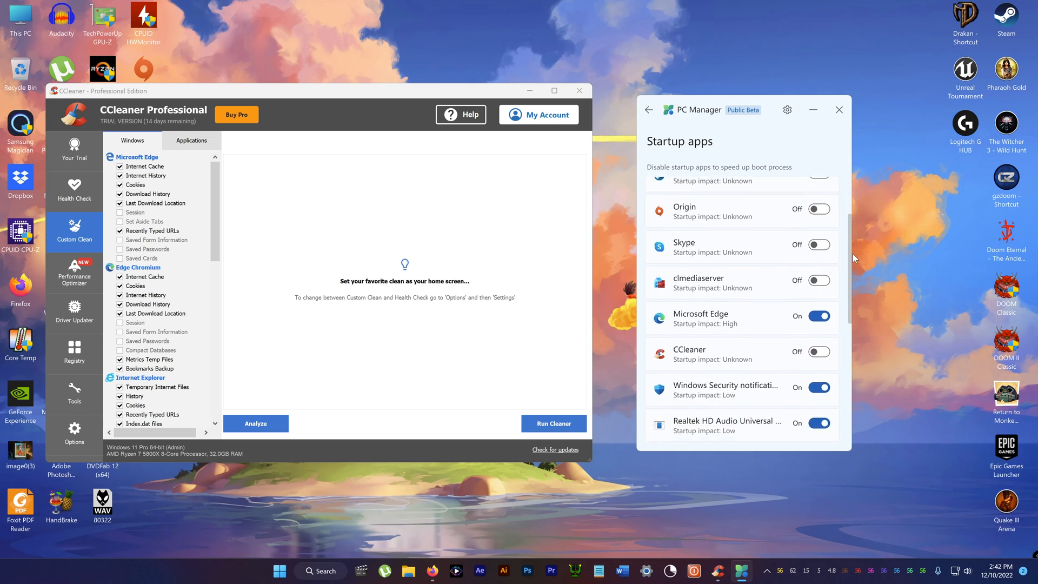
scroll("up", 3)
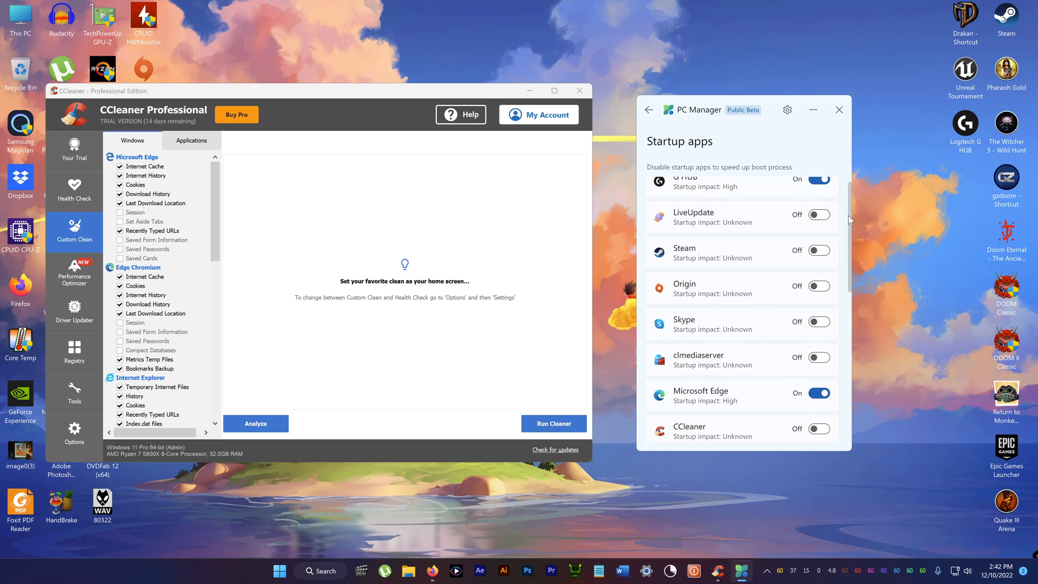
scroll("up", 3)
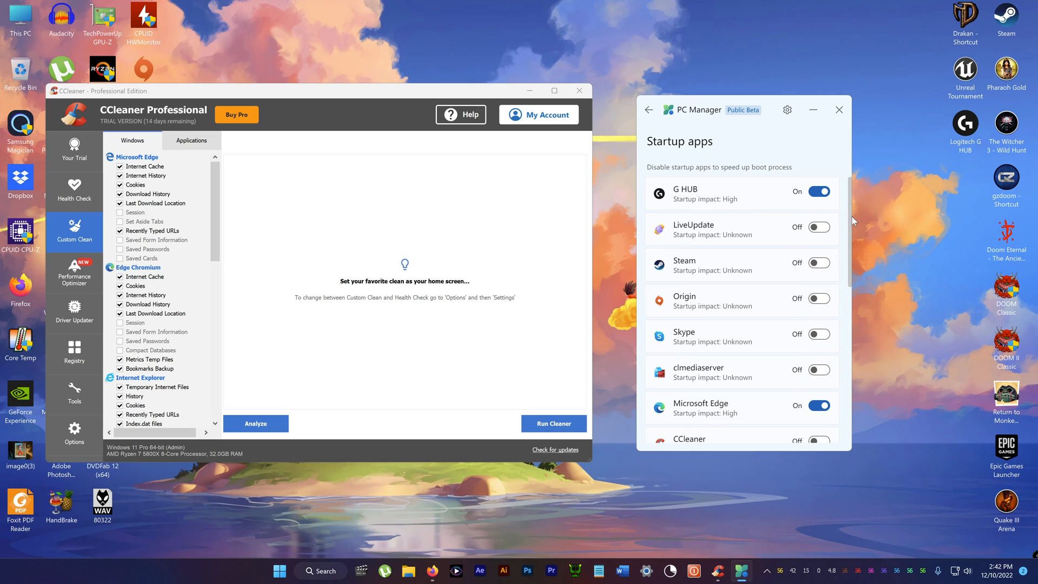
scroll("down", 3)
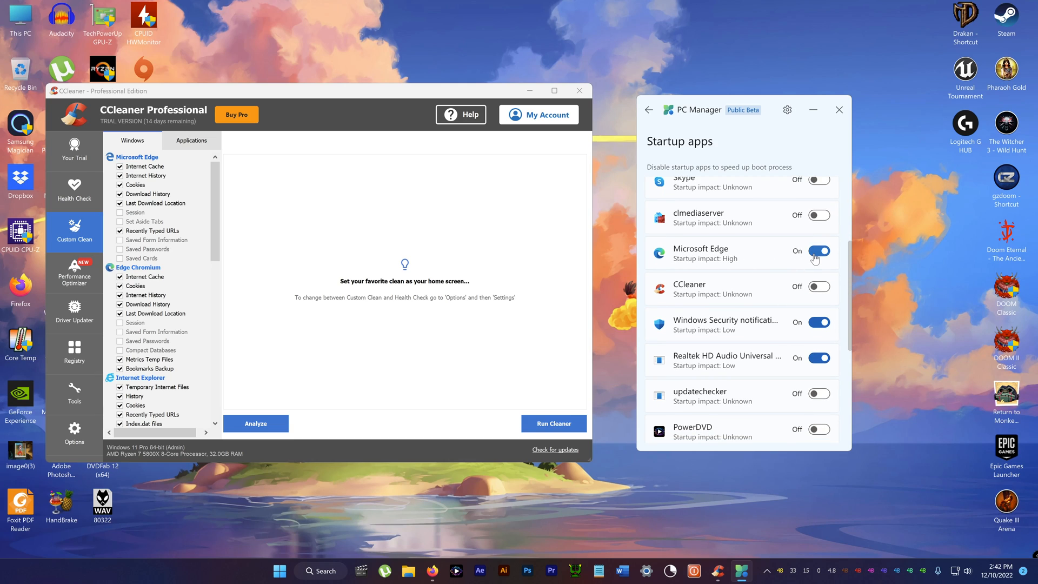
left_click(819, 251)
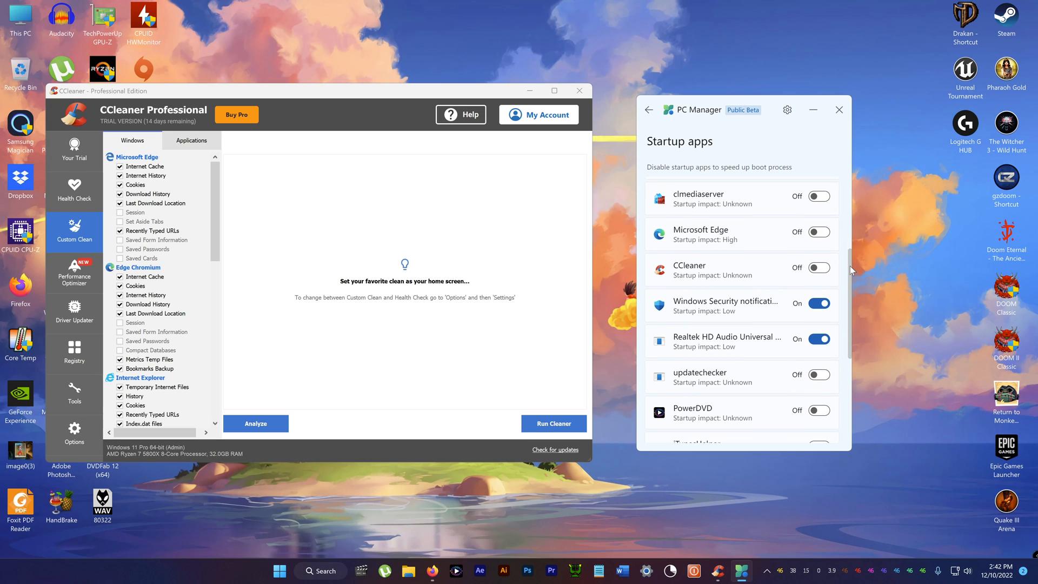
scroll("down", 3)
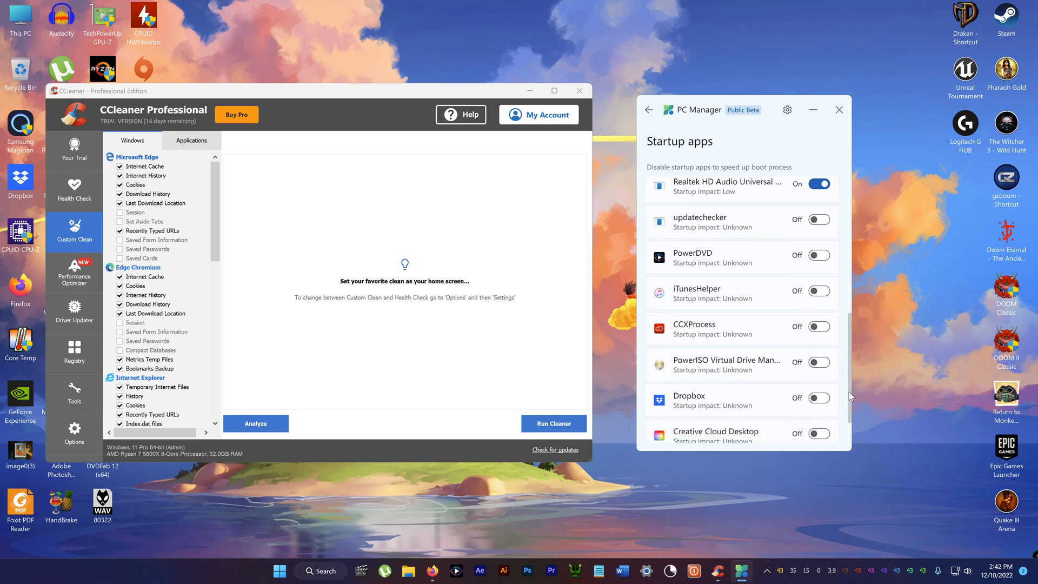
Step: Start a PC Manager threat scan and return to the security overview mid-scan
left_click(796, 435)
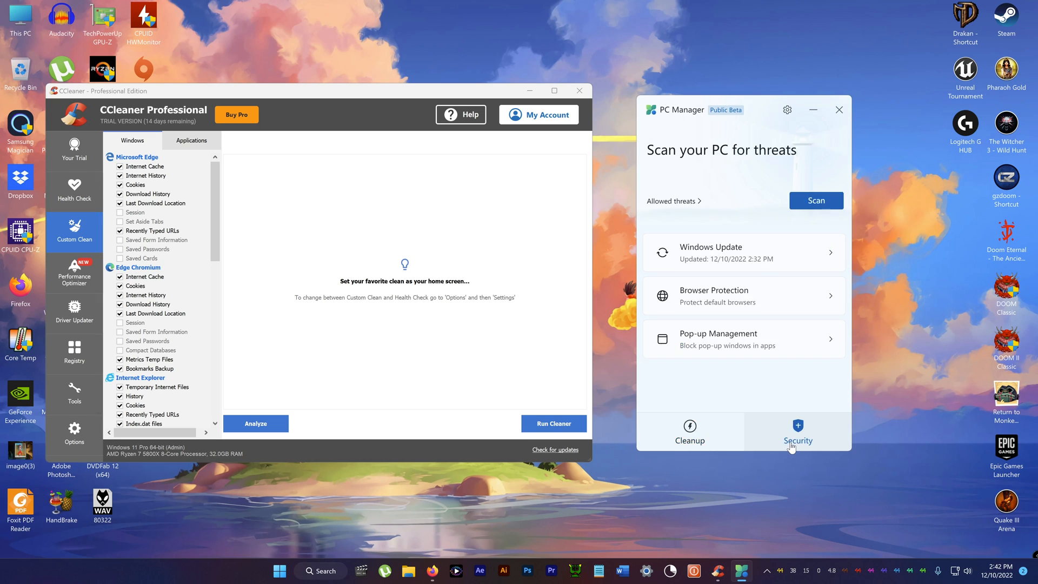
mouse_move(816, 200)
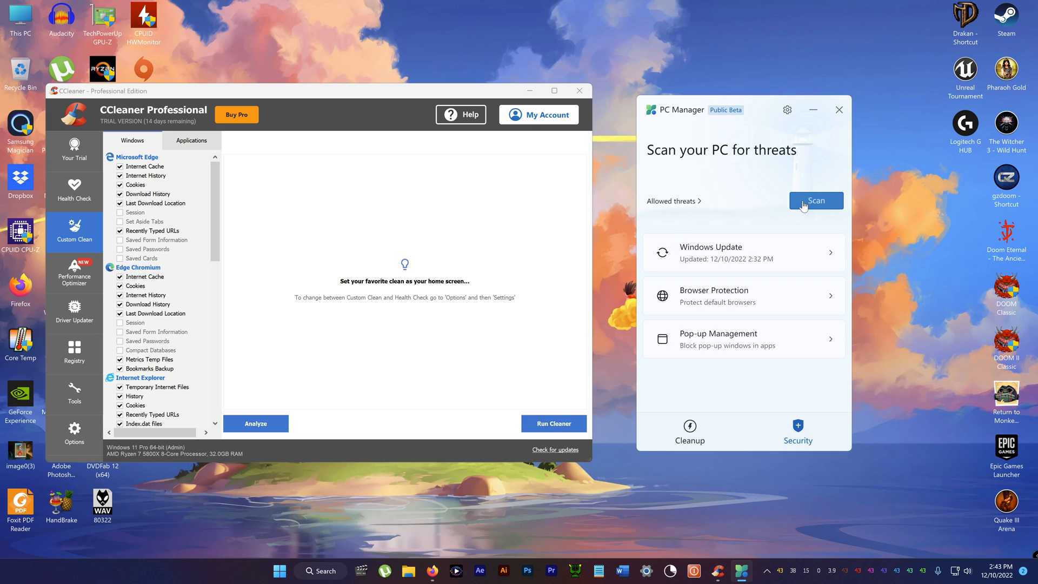
left_click(816, 201)
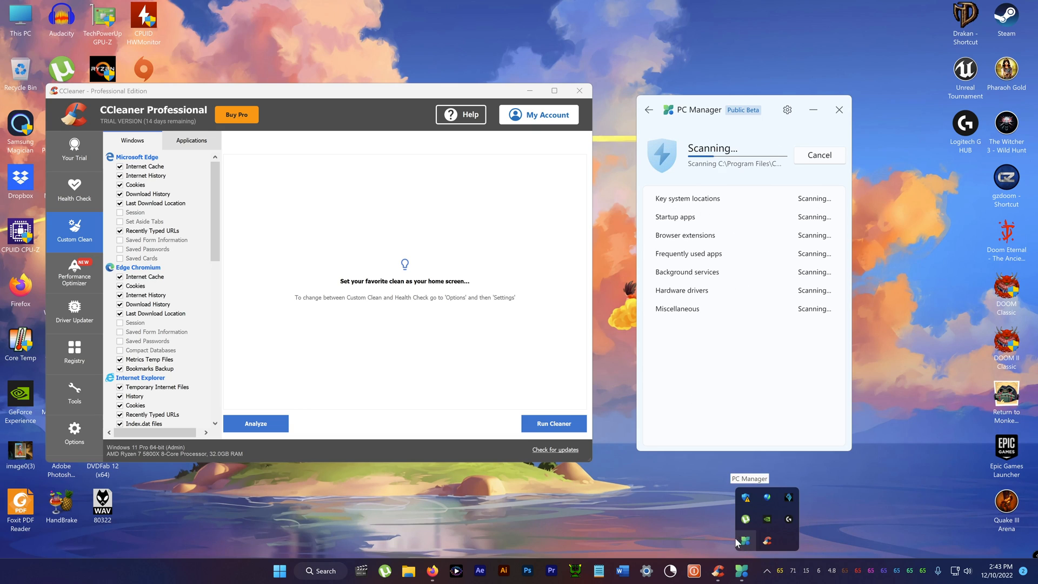
mouse_move(682, 516)
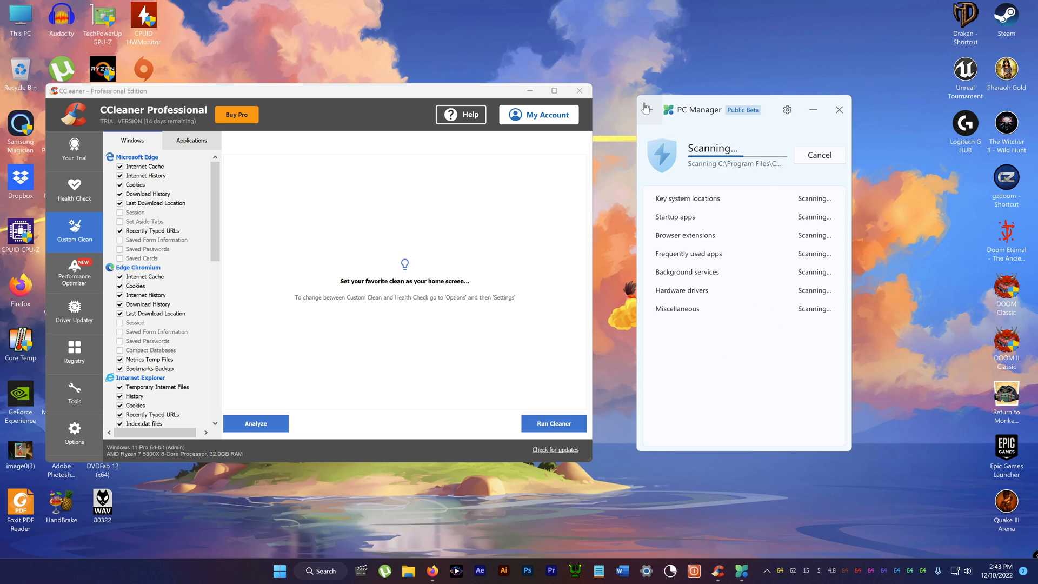
left_click(798, 433)
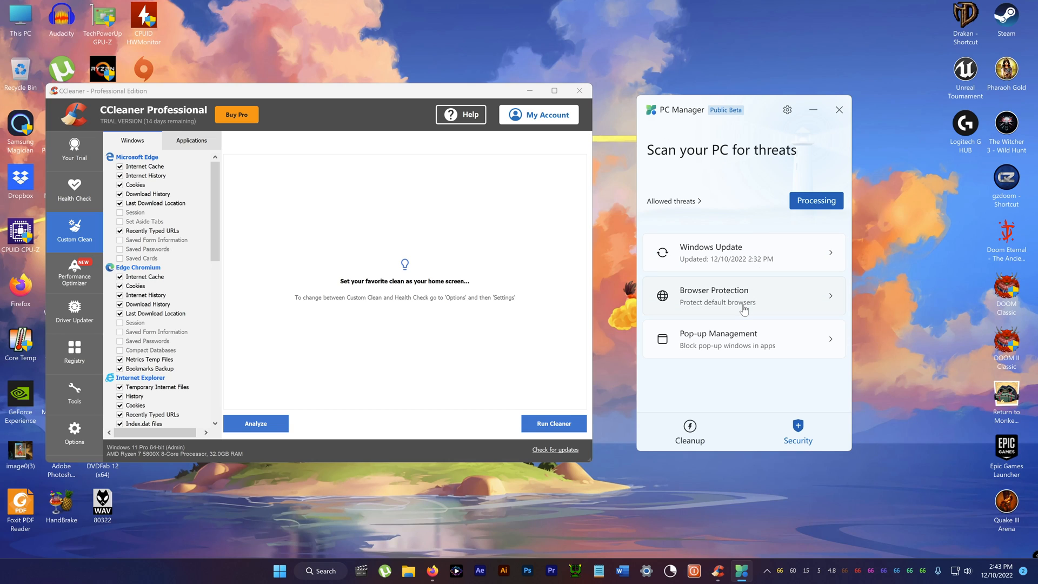
Step: Open Windows Update status, which shows no update found, and run a fresh check
left_click(742, 253)
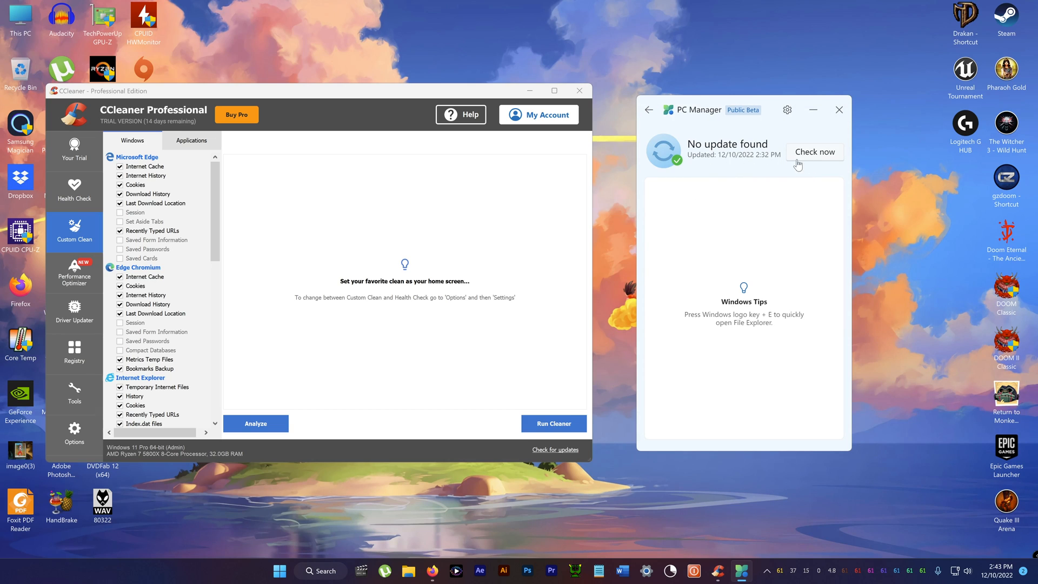
mouse_move(814, 275)
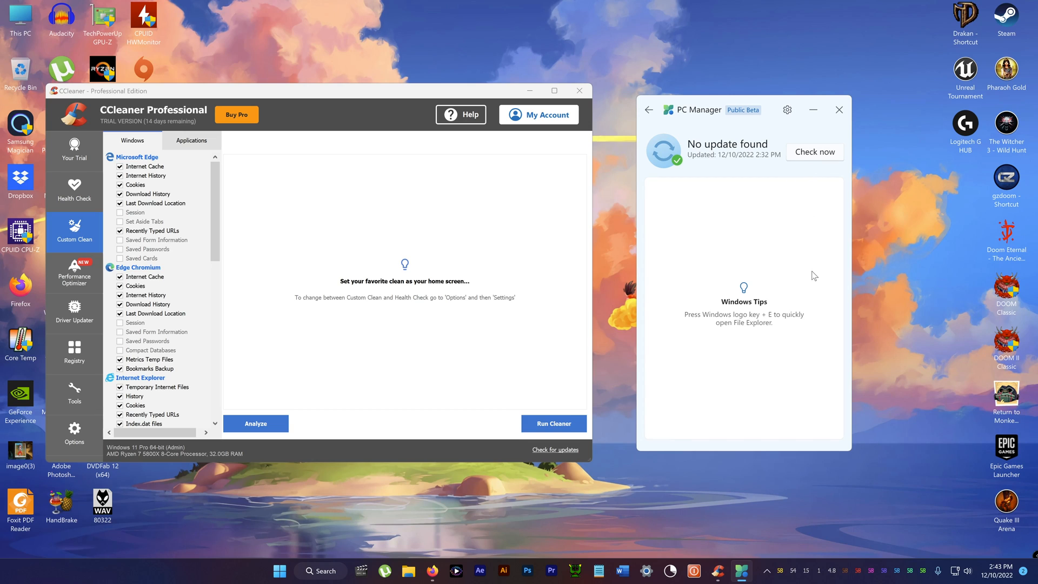
mouse_move(803, 166)
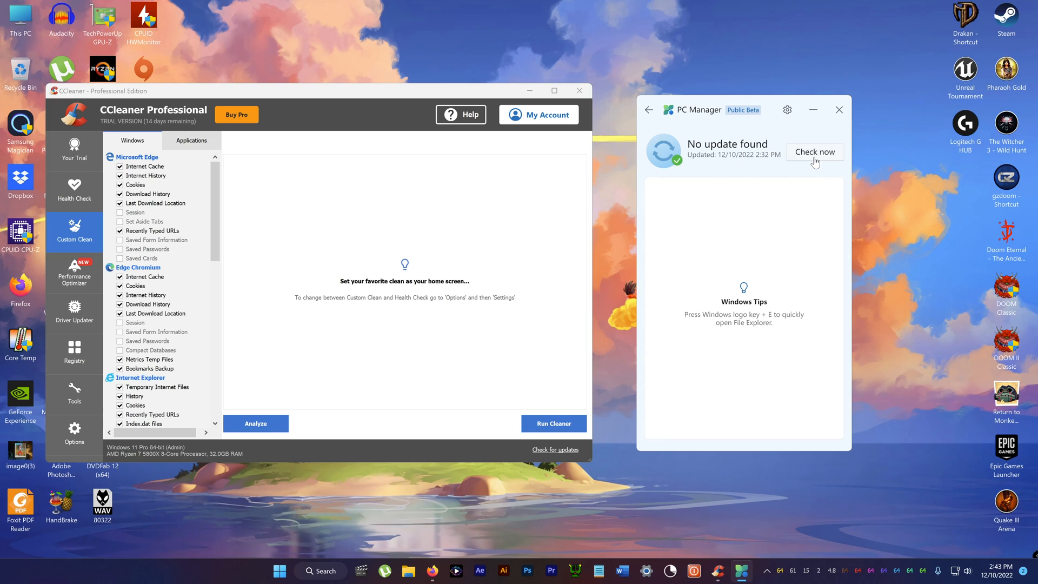
left_click(814, 152)
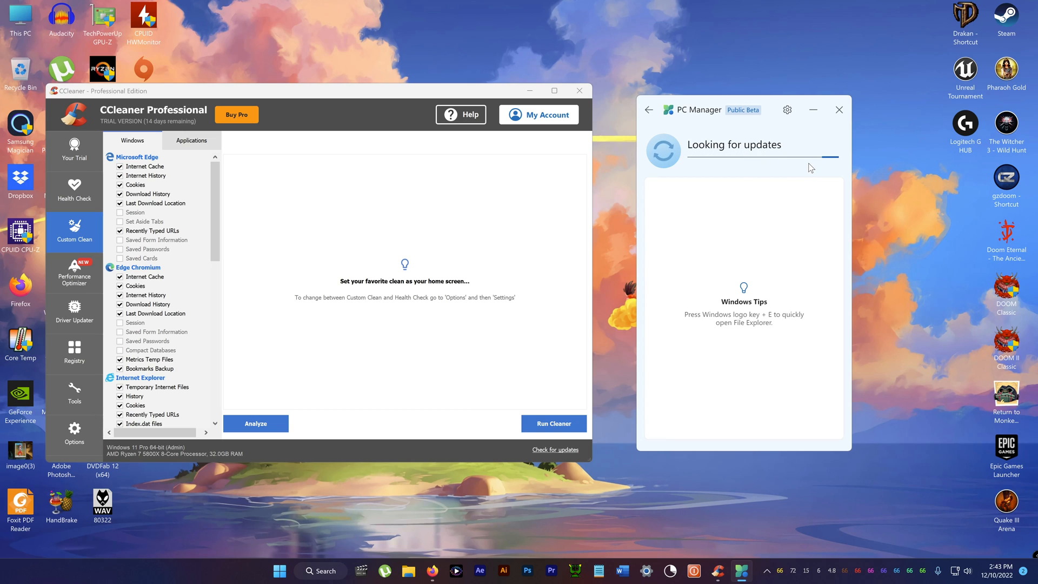
mouse_move(807, 174)
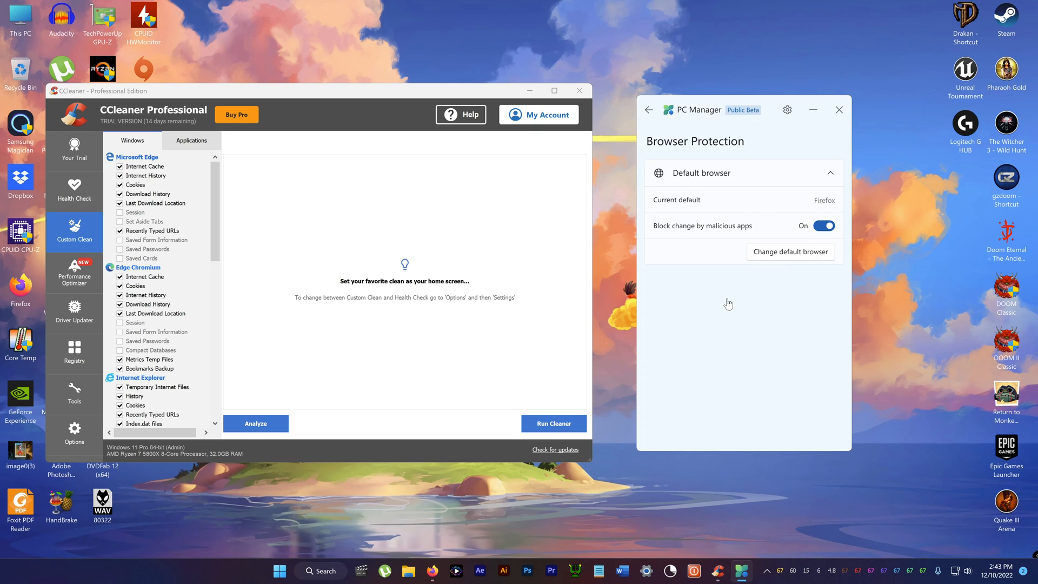
mouse_move(706, 233)
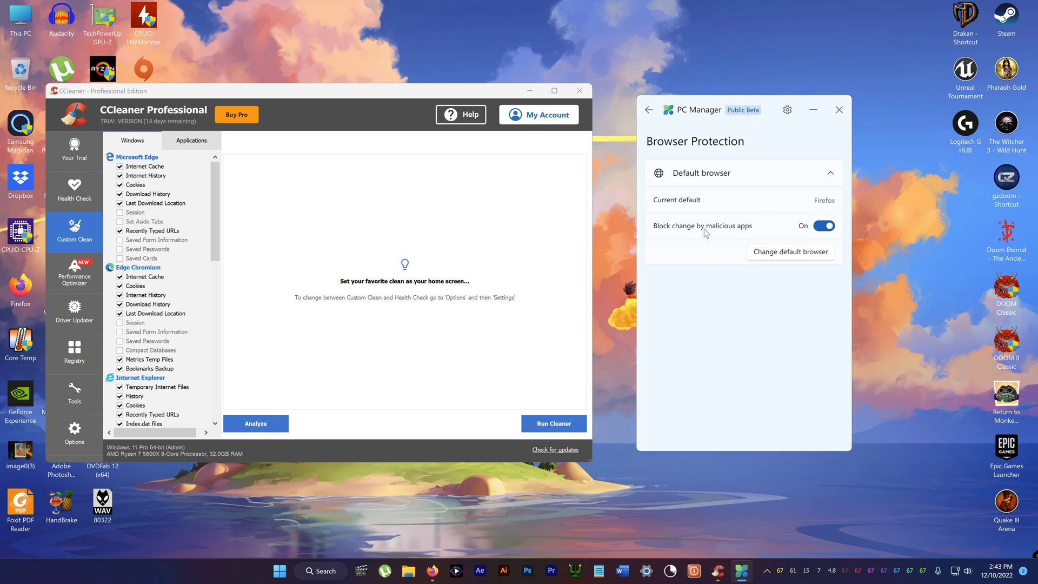
mouse_move(622, 159)
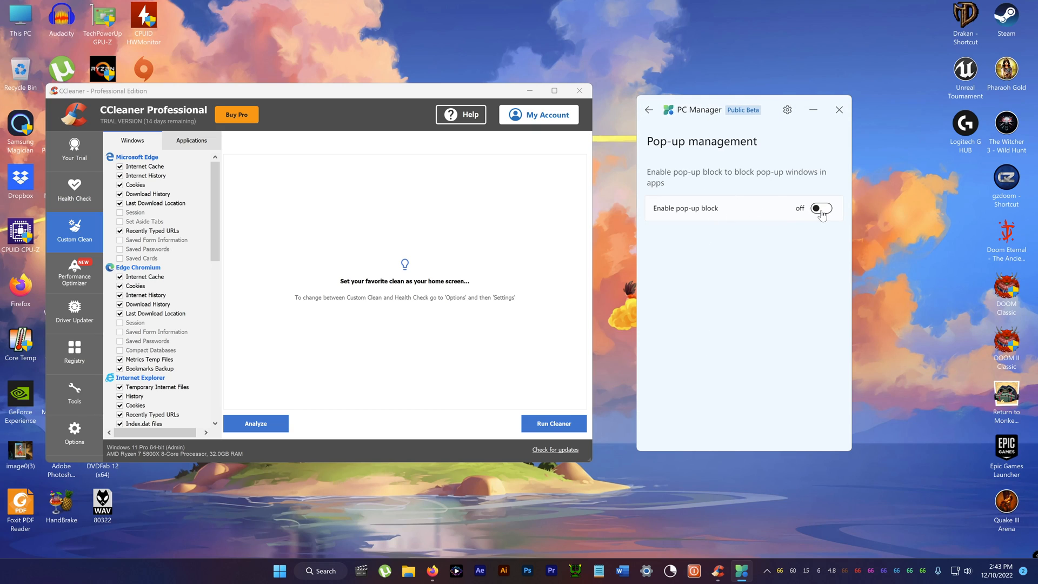
mouse_move(787, 183)
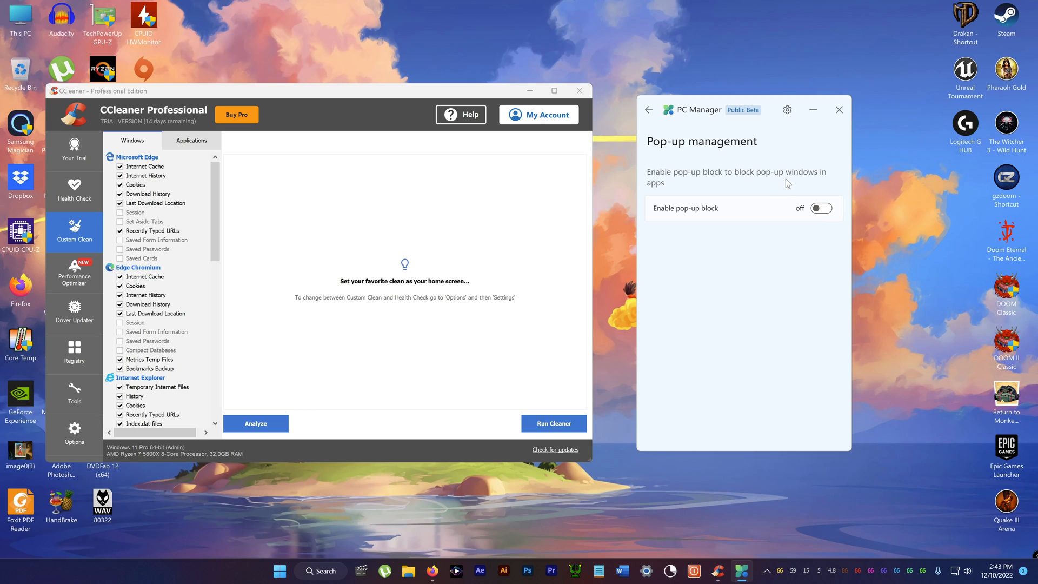
Step: Return from Pop-up management to the Security page with the scan still processing
left_click(648, 110)
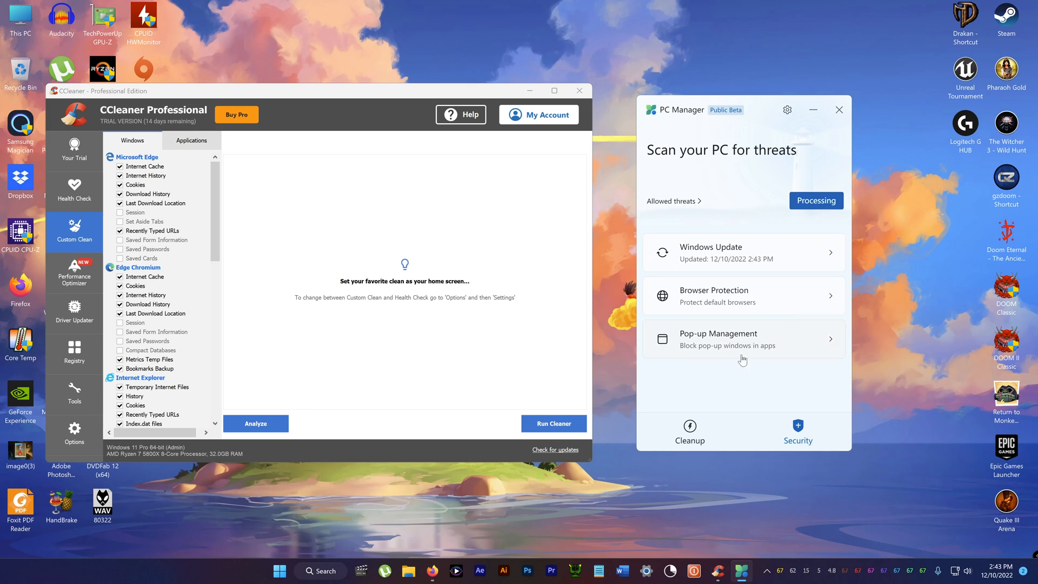
mouse_move(662, 206)
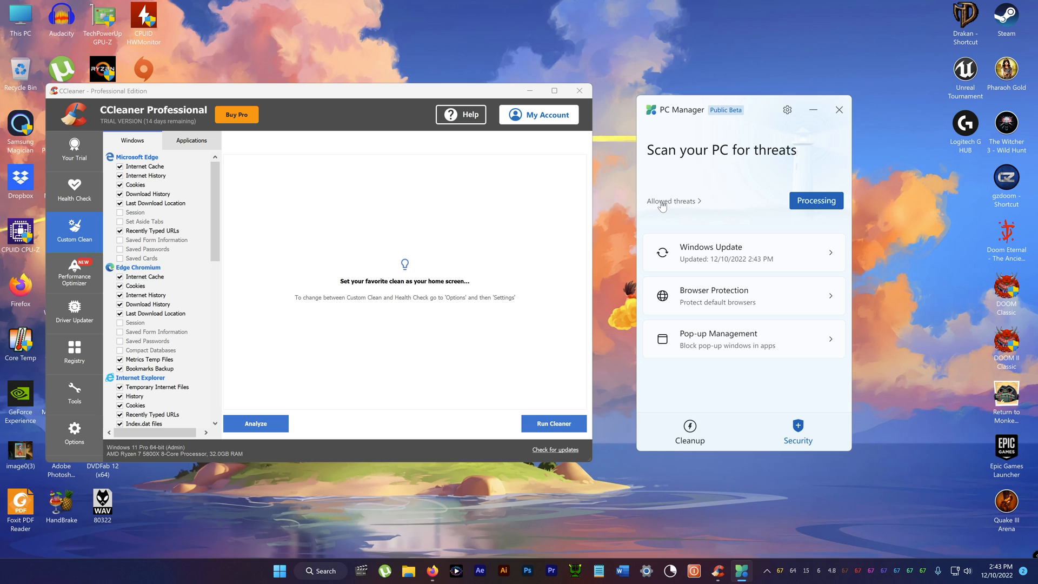
mouse_move(142, 287)
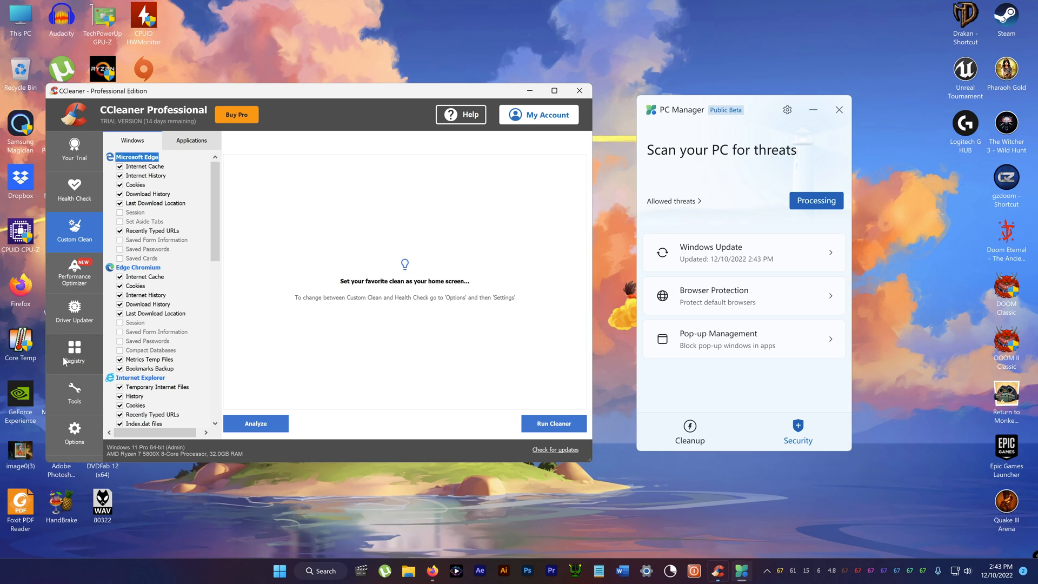
Step: Switch CCleaner to its Registry Cleaner page listing issue categories
left_click(74, 353)
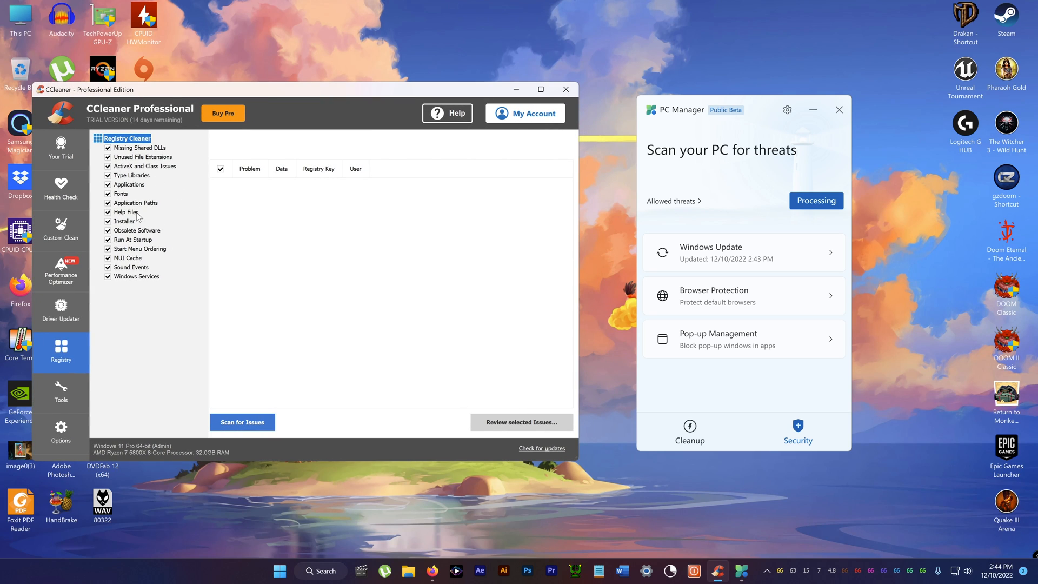
mouse_move(717, 220)
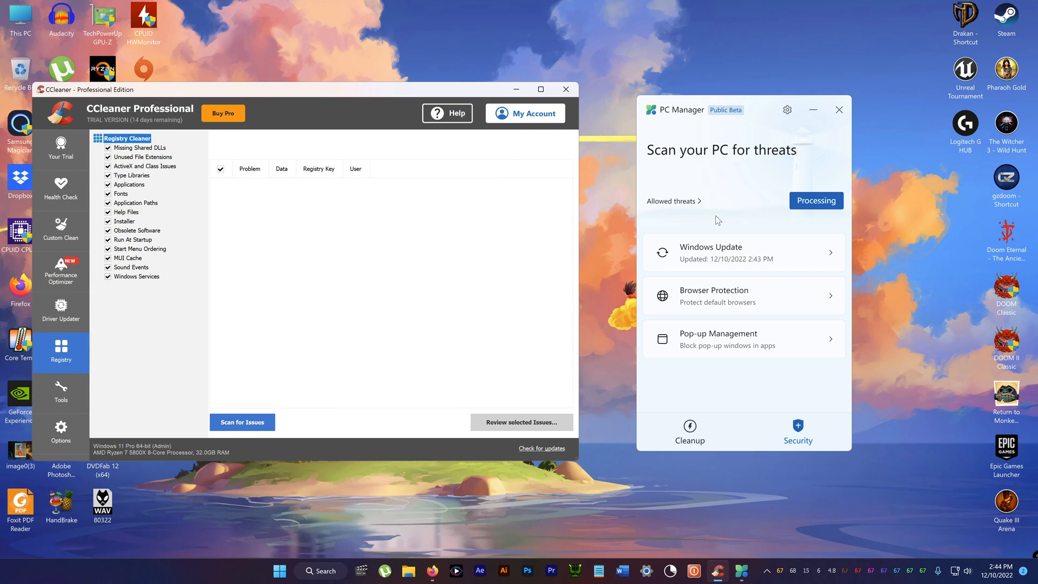
mouse_move(126, 204)
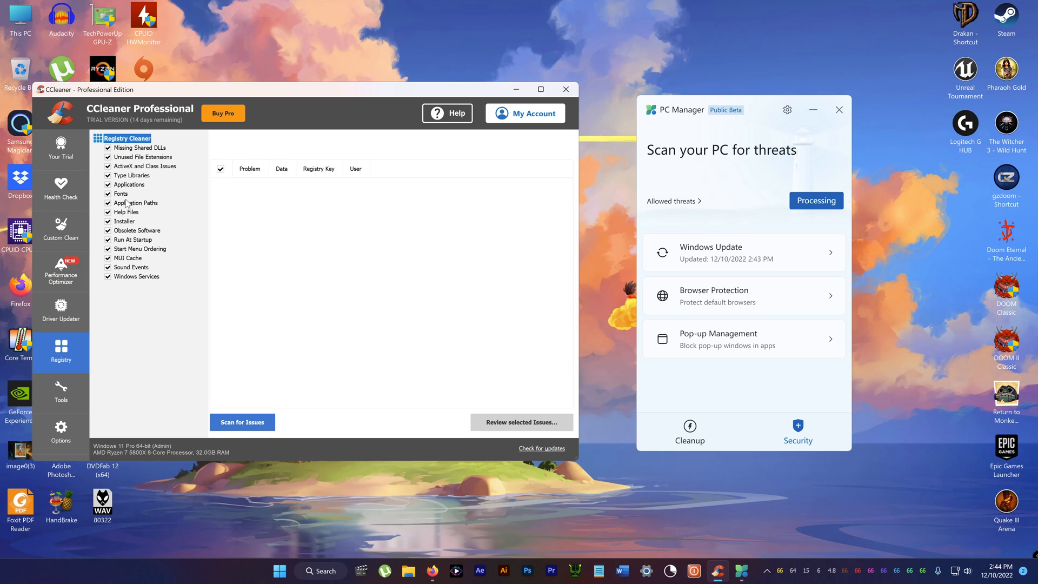
mouse_move(126, 222)
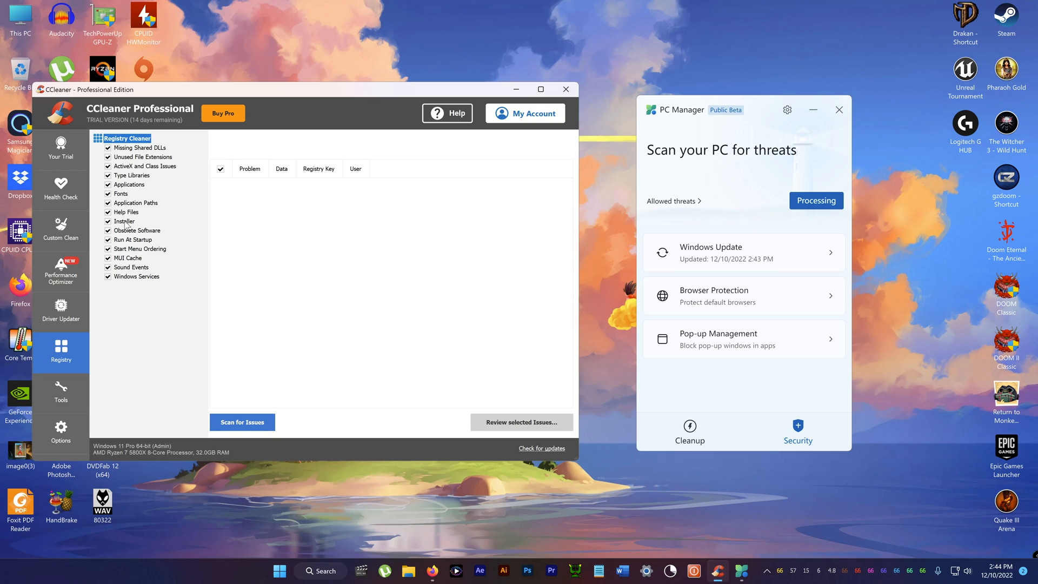
mouse_move(292, 298)
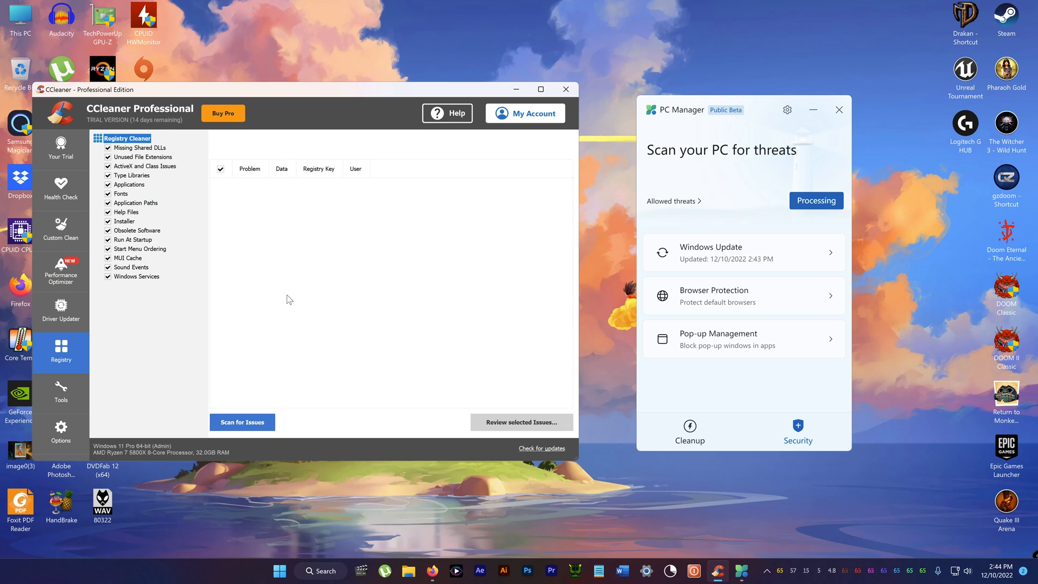
mouse_move(169, 237)
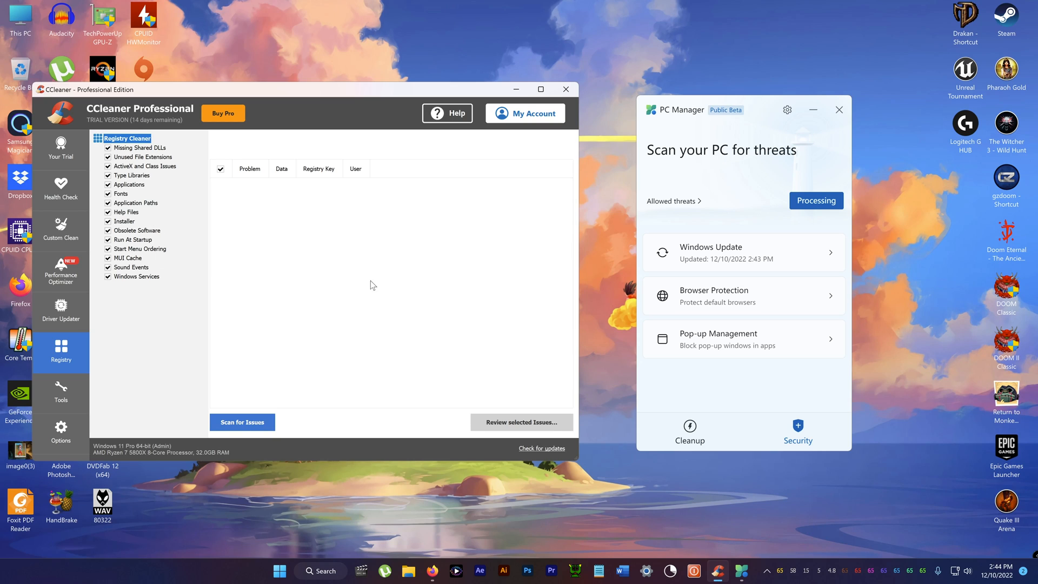
mouse_move(373, 303)
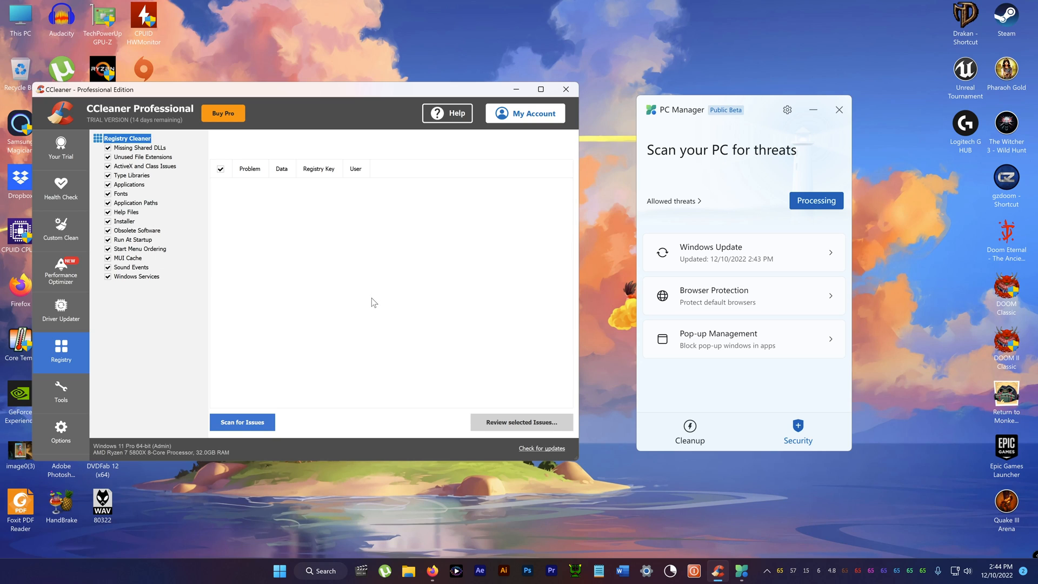
mouse_move(152, 212)
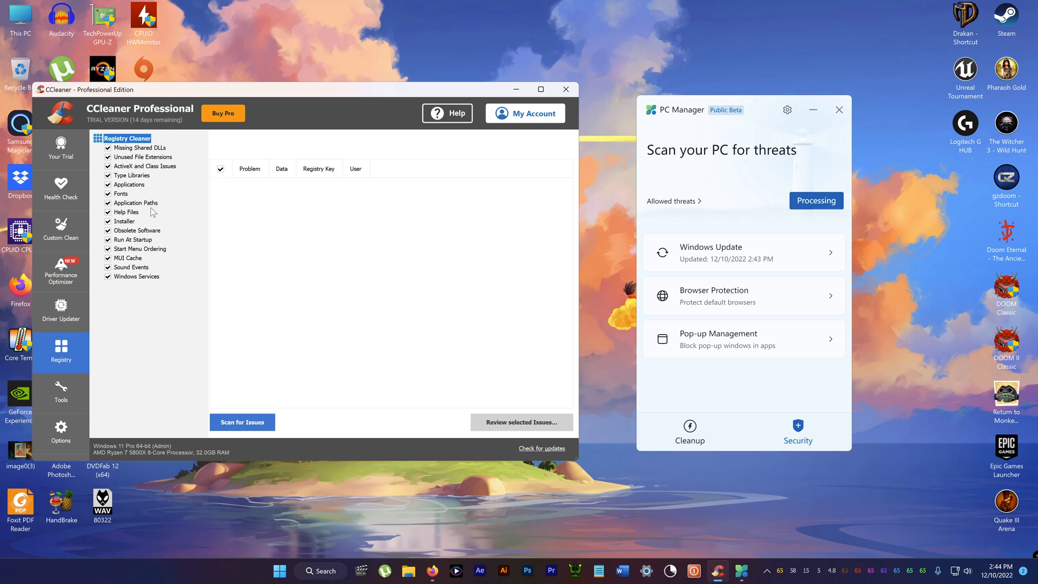
mouse_move(362, 370)
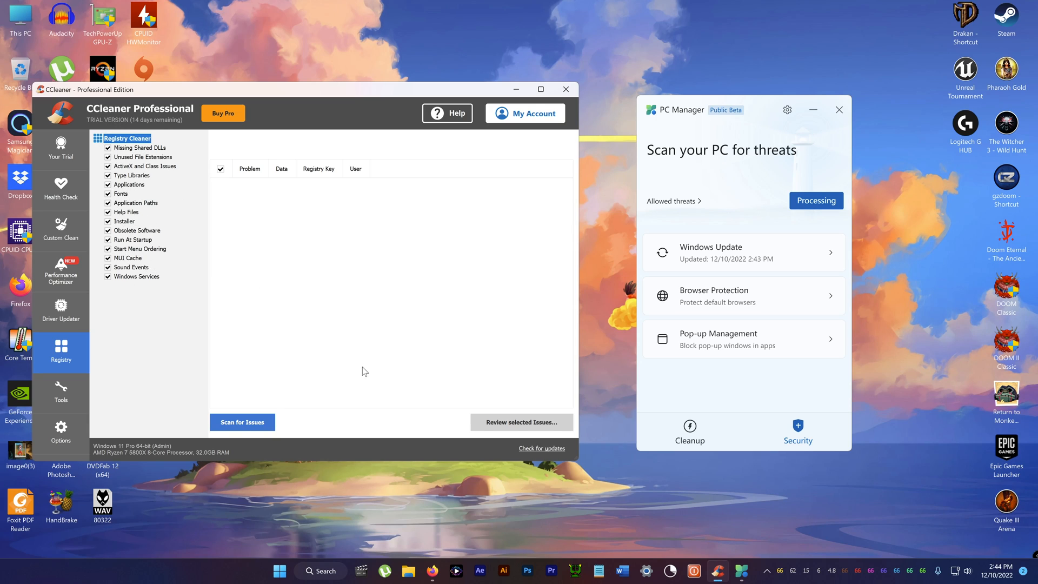
mouse_move(409, 347)
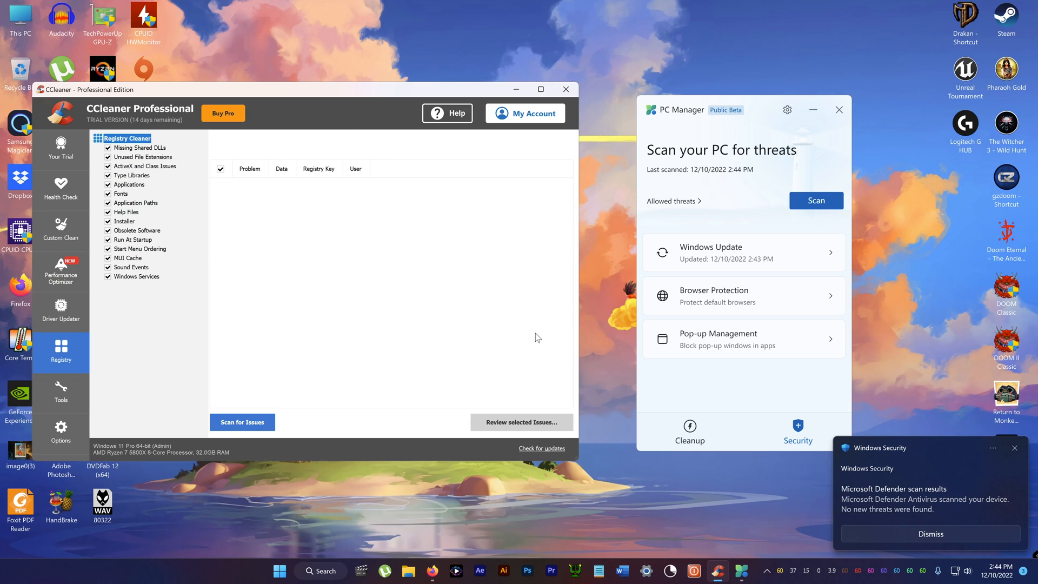
mouse_move(308, 294)
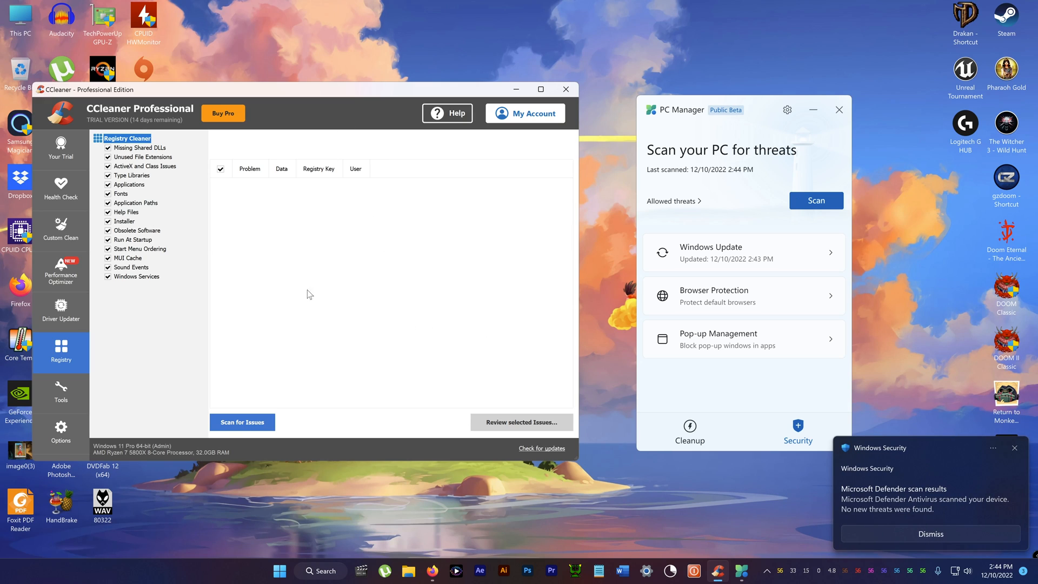
mouse_move(157, 171)
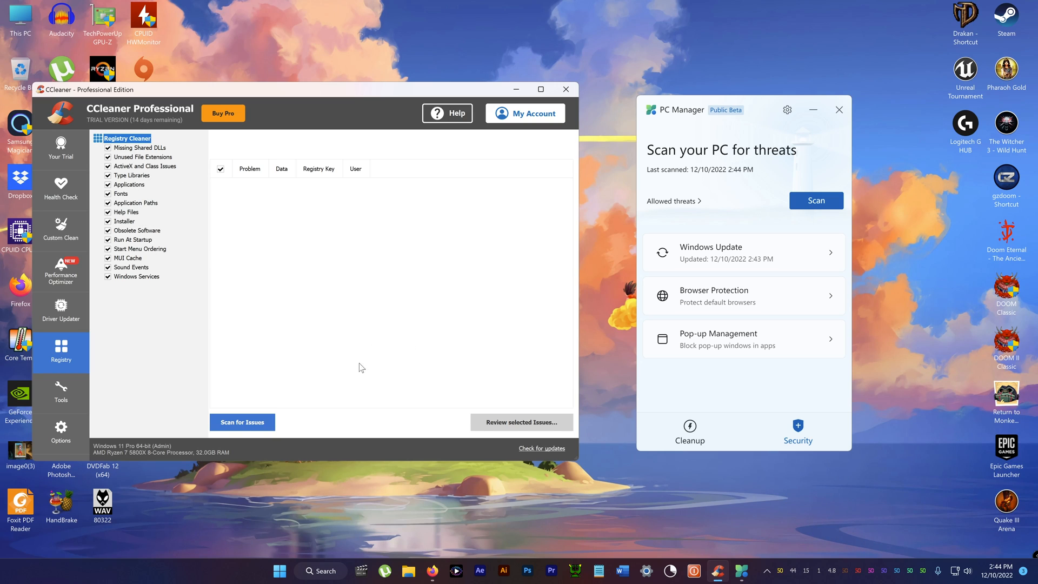
mouse_move(110, 303)
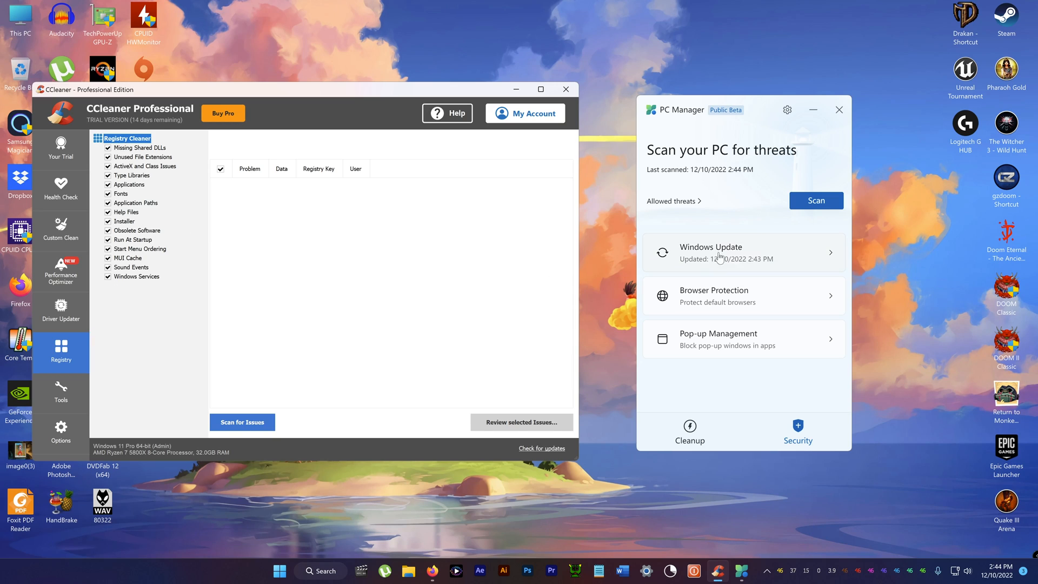
mouse_move(699, 163)
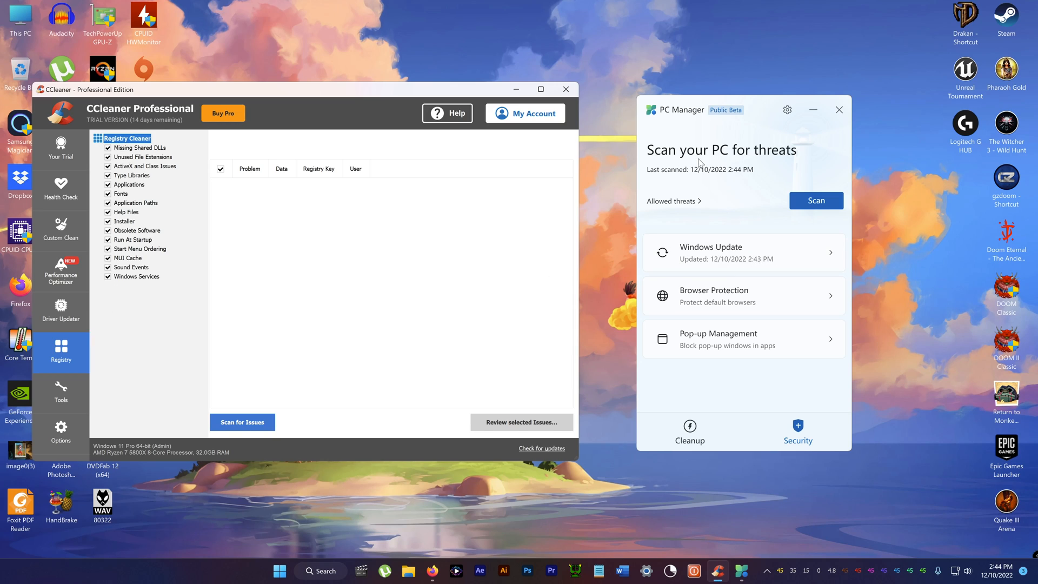
mouse_move(675, 112)
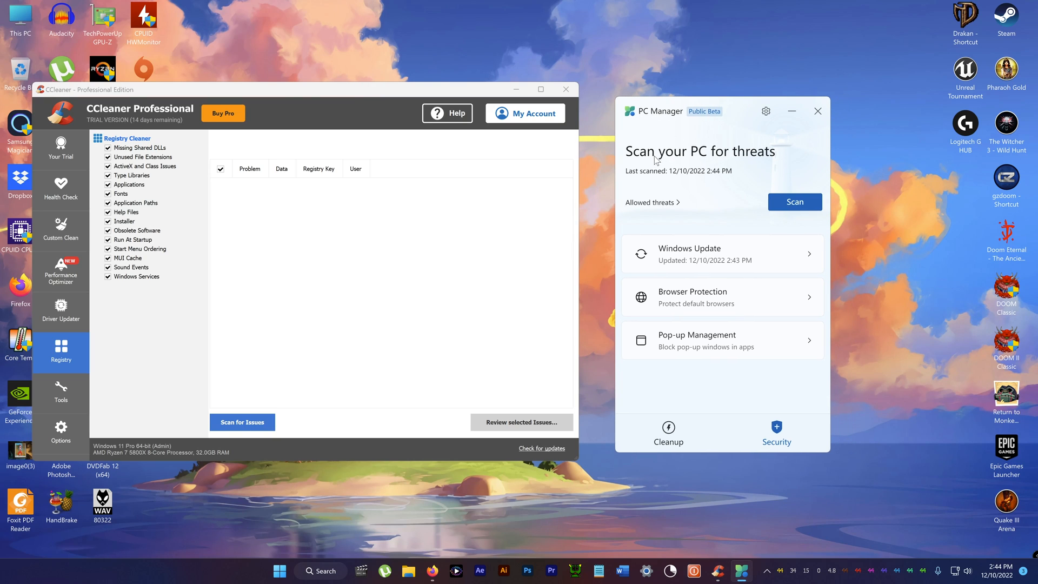
mouse_move(691, 322)
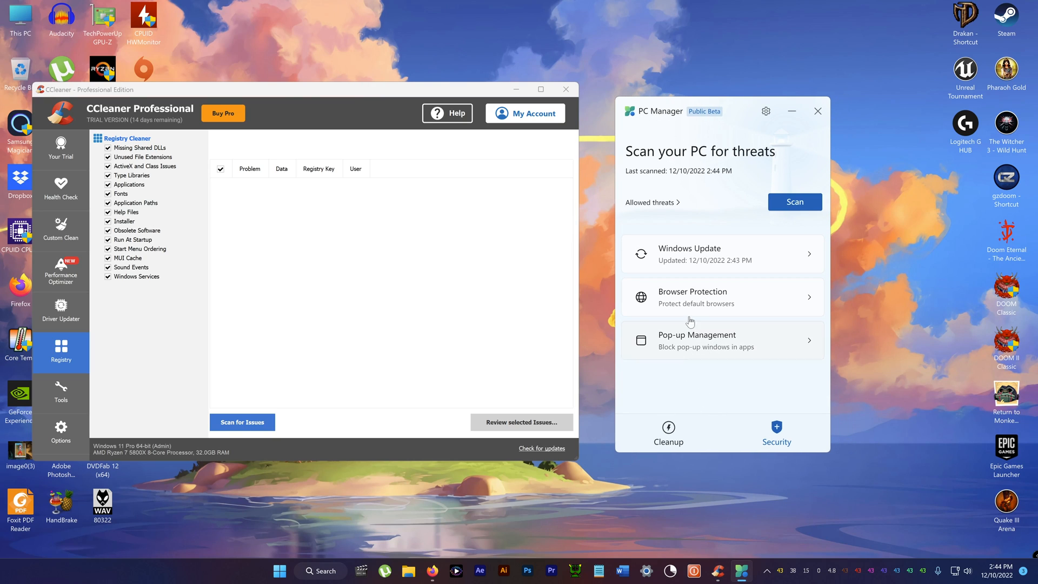
Step: Close CCleaner and drag the PC Manager window to the screen centre
left_click(566, 88)
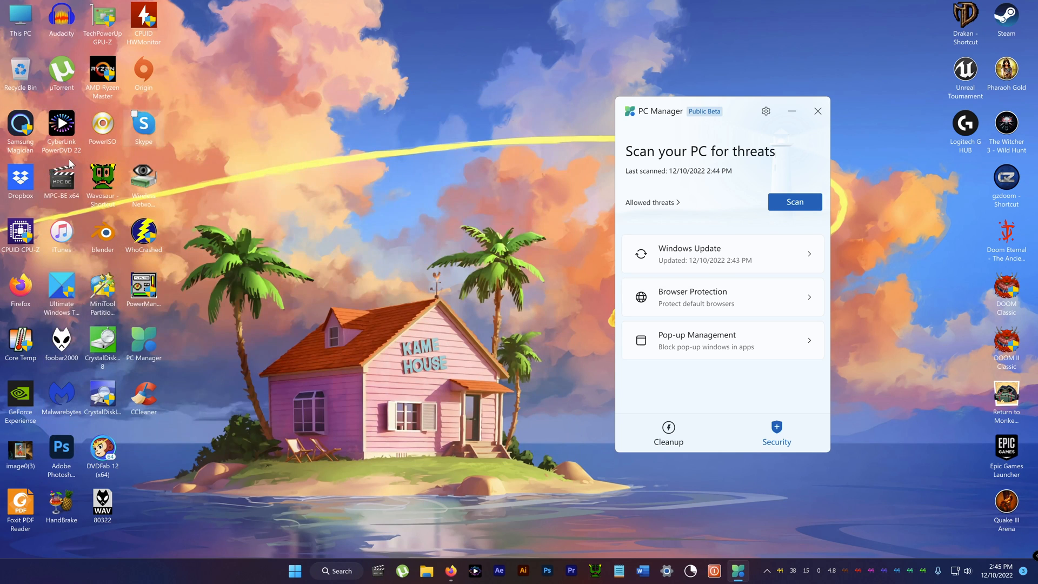
left_click_drag(668, 111, 540, 115)
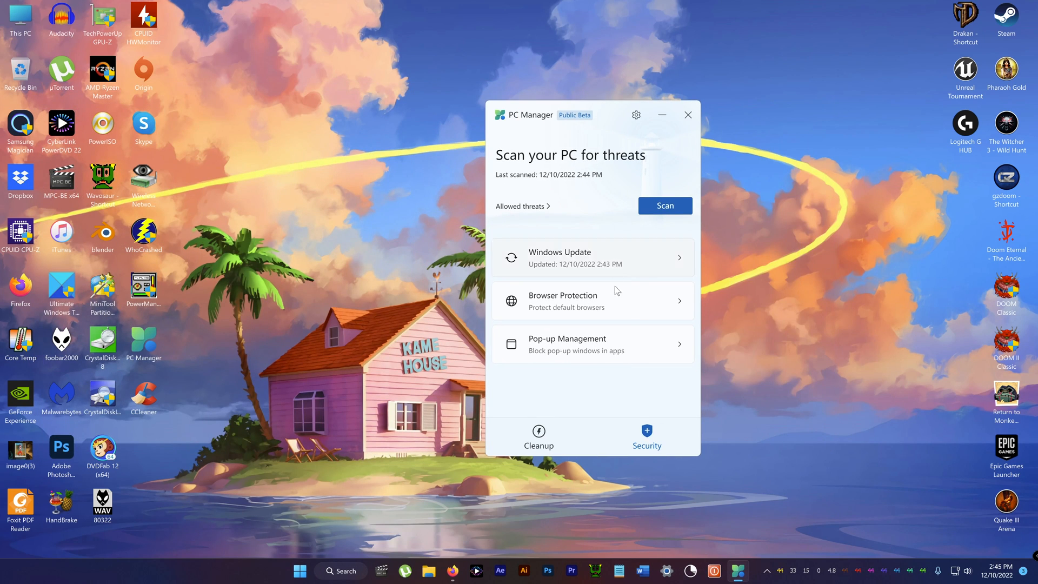
mouse_move(764, 571)
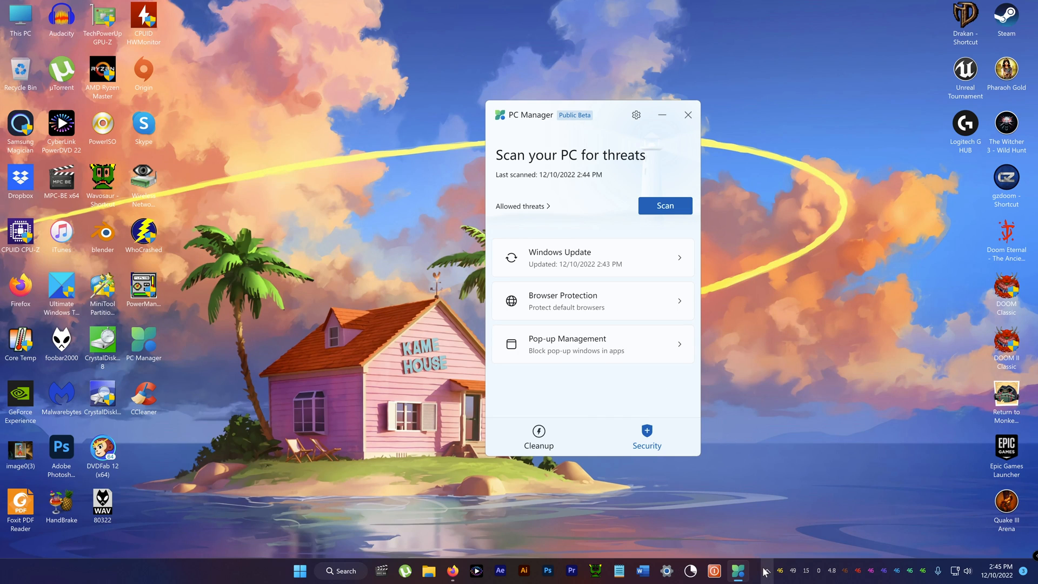
mouse_move(678, 386)
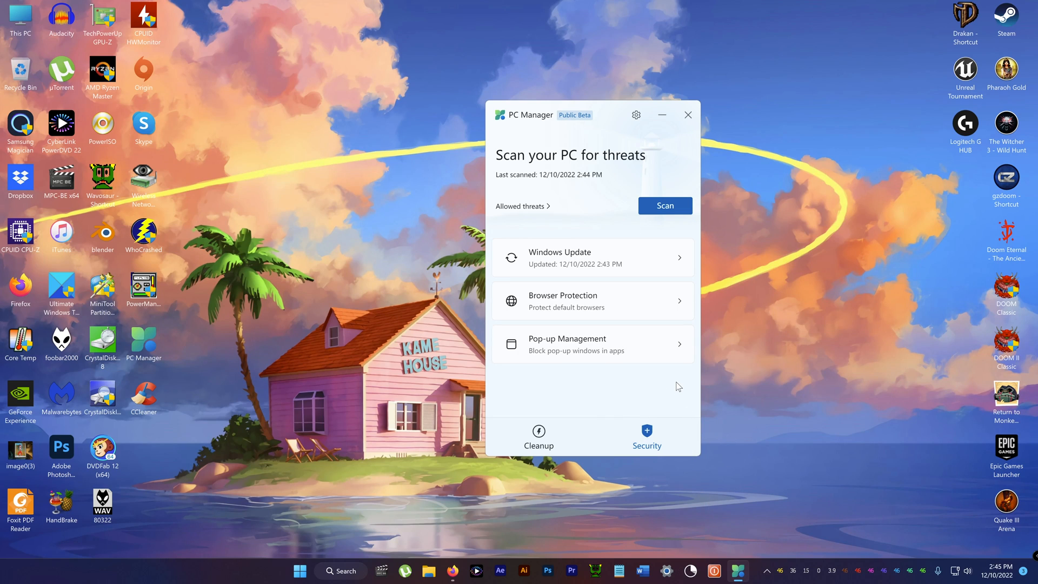
mouse_move(643, 396)
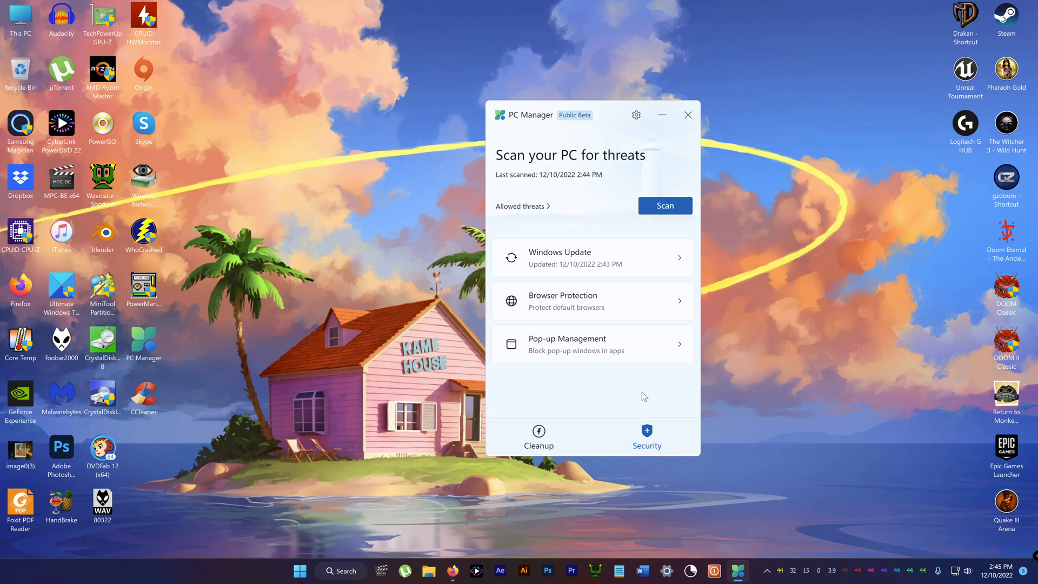
mouse_move(637, 397)
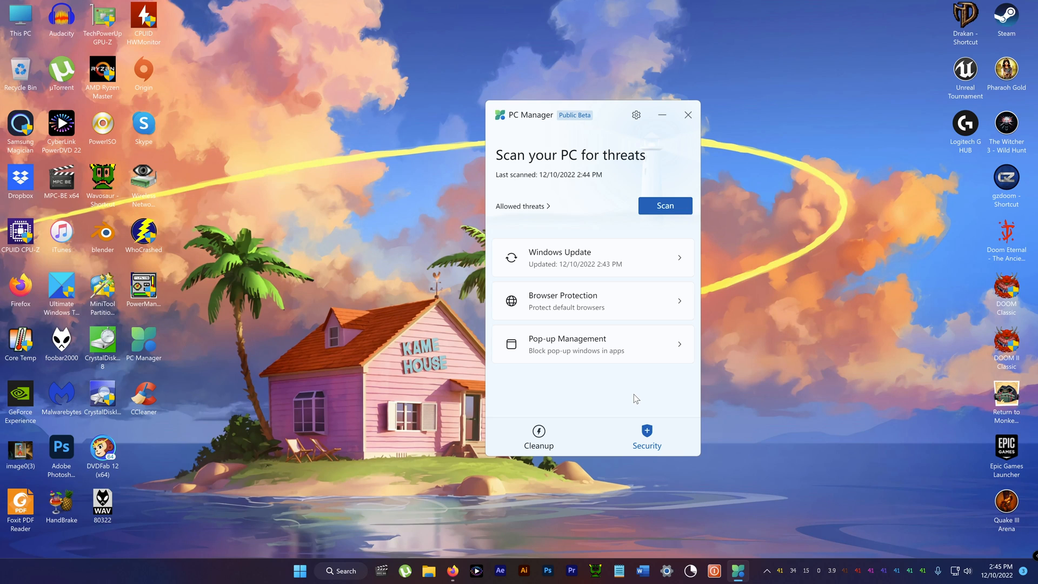
mouse_move(766, 567)
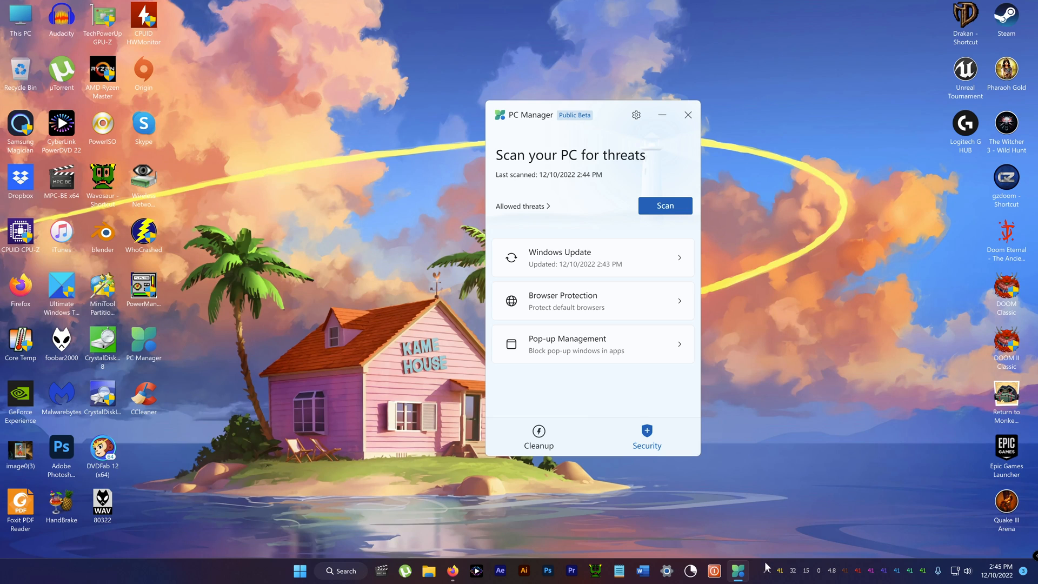
mouse_move(765, 449)
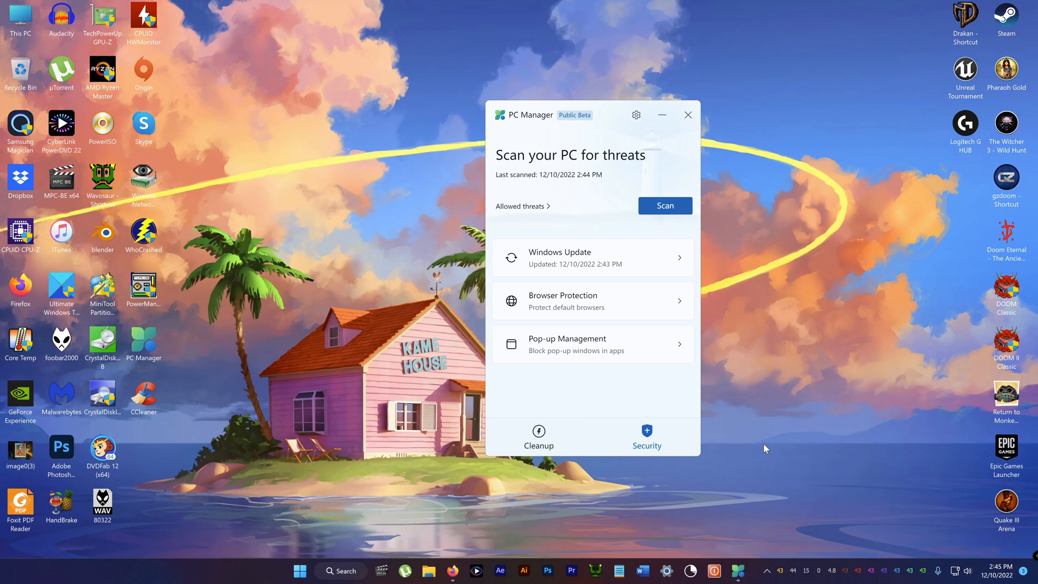
left_click_drag(522, 115, 475, 124)
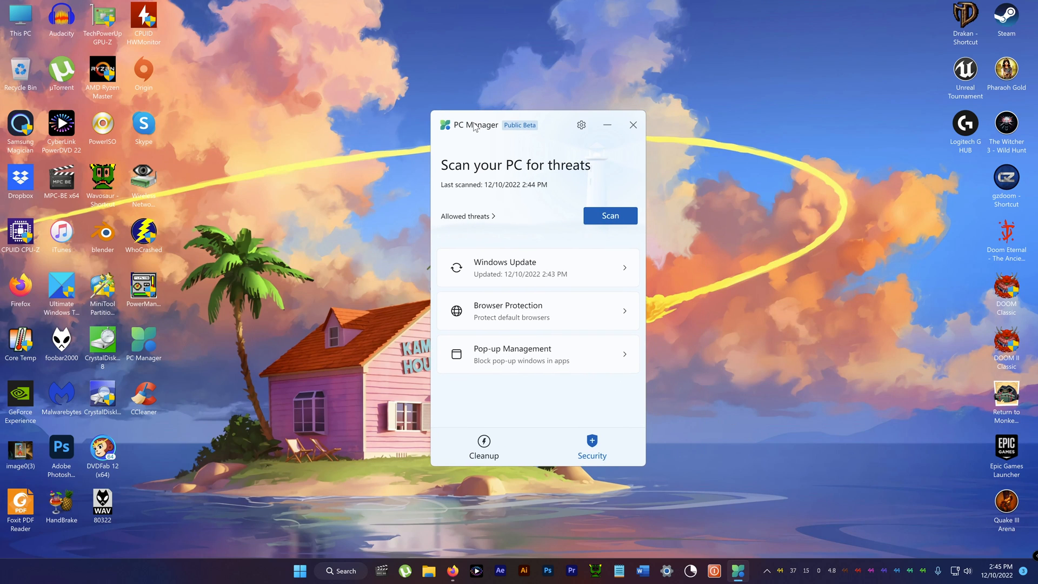
mouse_move(471, 139)
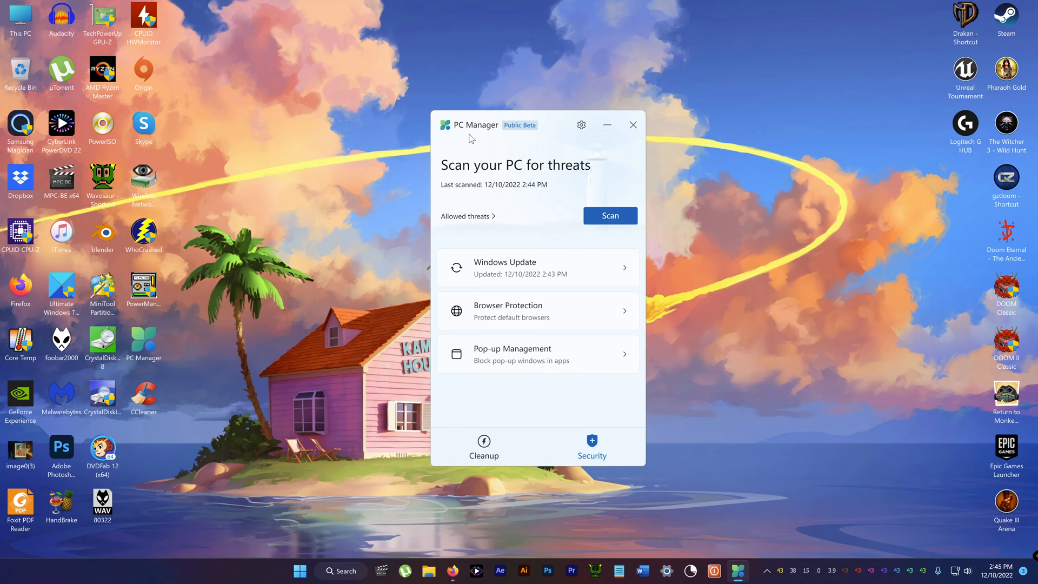
mouse_move(552, 579)
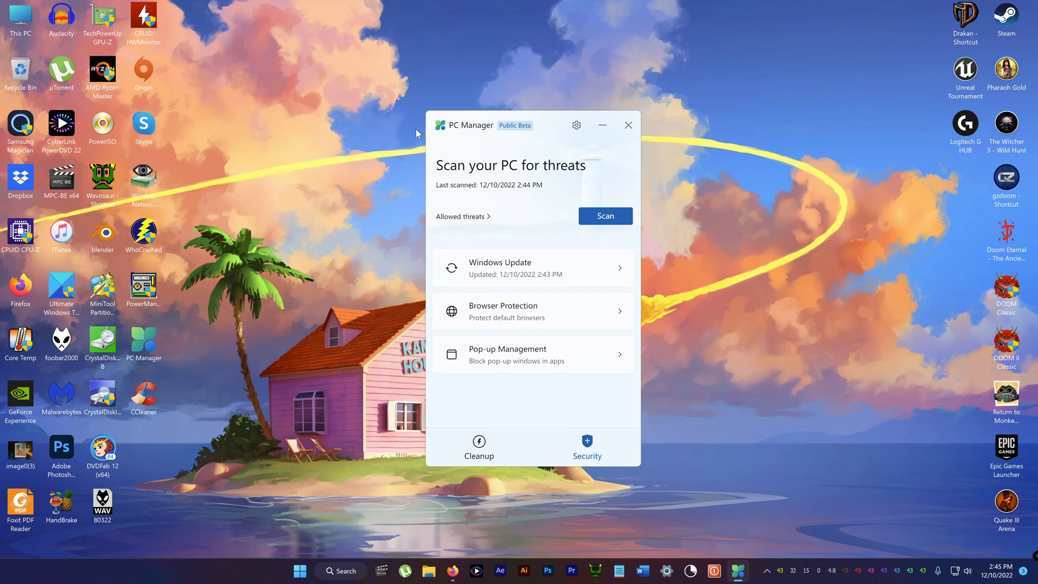
mouse_move(568, 251)
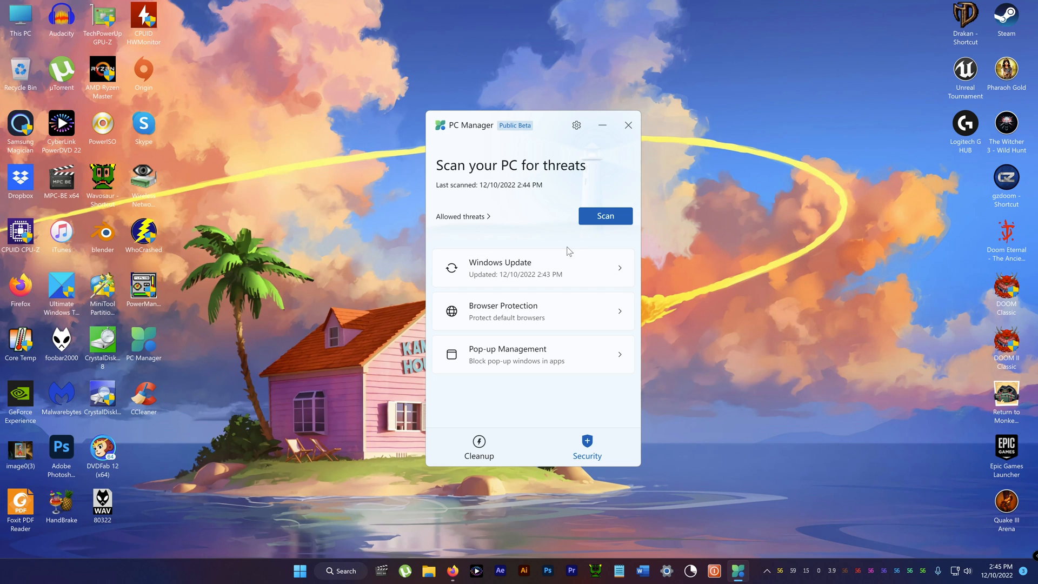
mouse_move(562, 254)
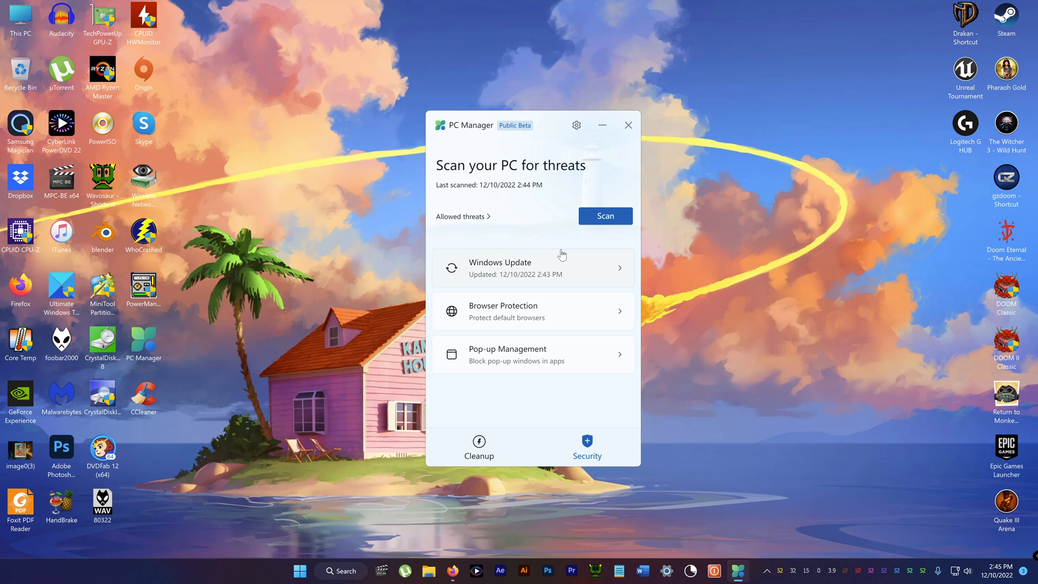
mouse_move(555, 278)
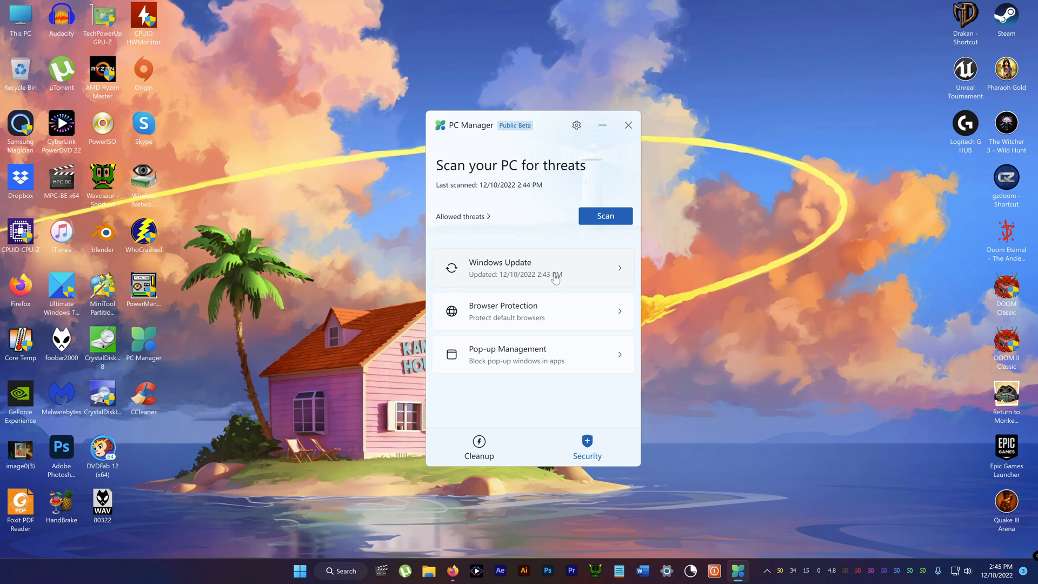